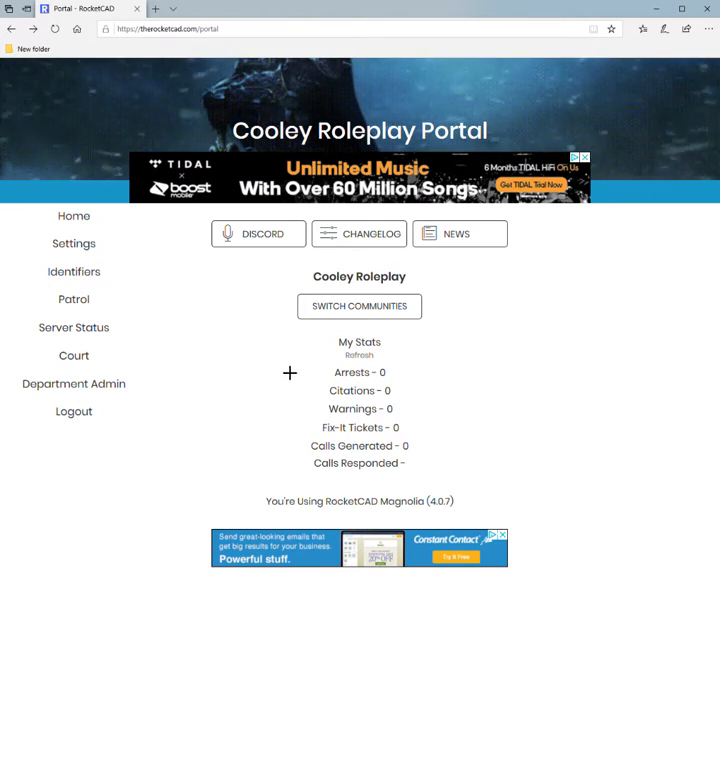
mouse_move(144, 356)
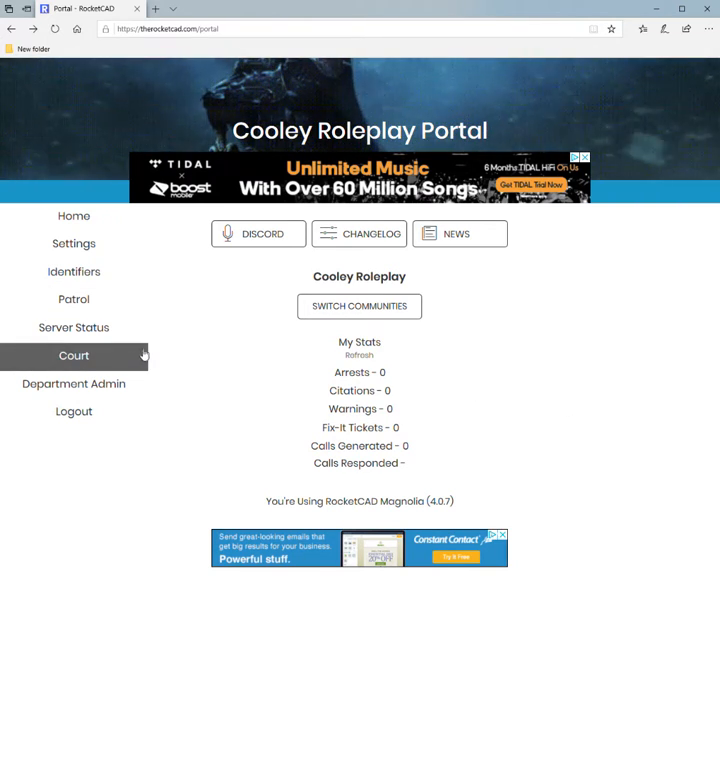
mouse_move(200, 378)
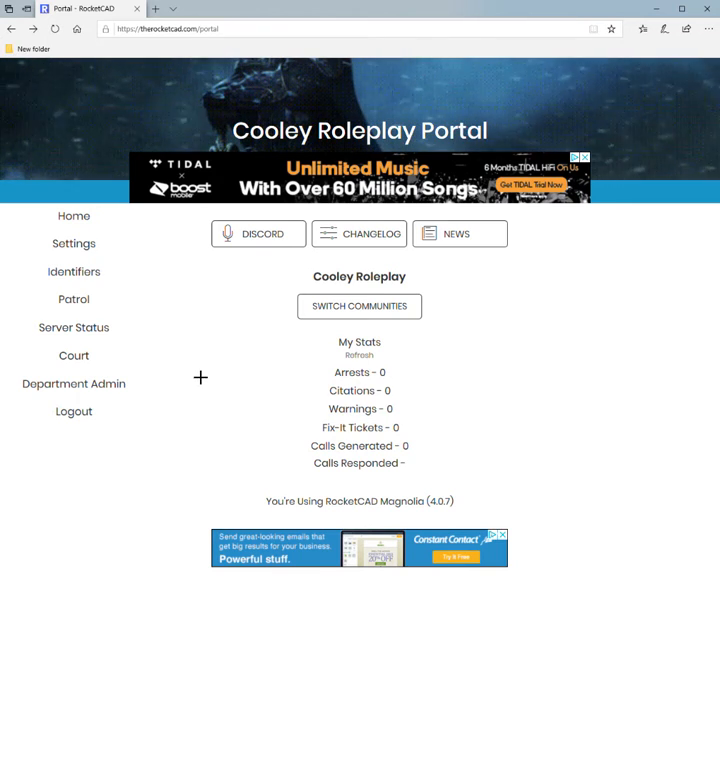
mouse_move(176, 316)
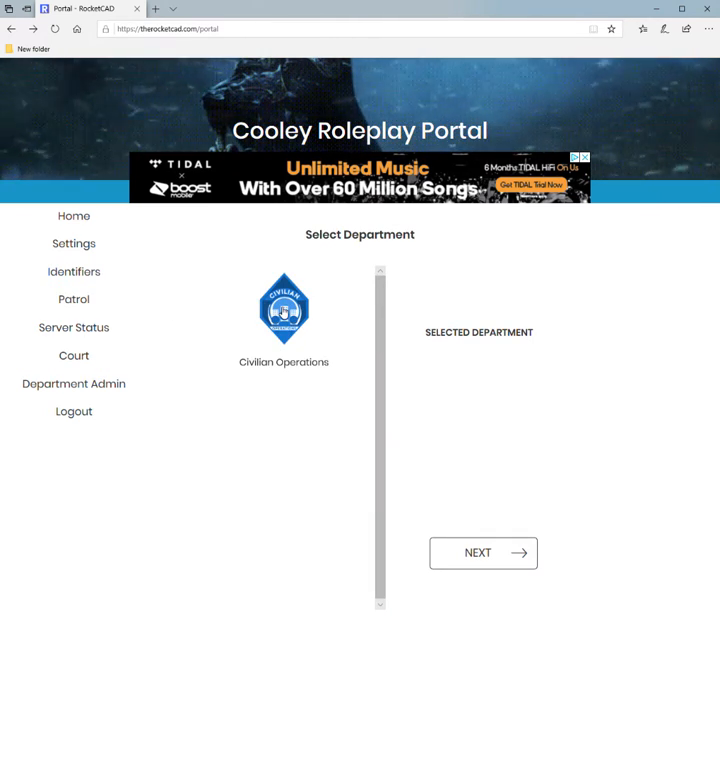
- Go on patrol as Civilian Operations on CooleyRP with identifier Cross
click(284, 308)
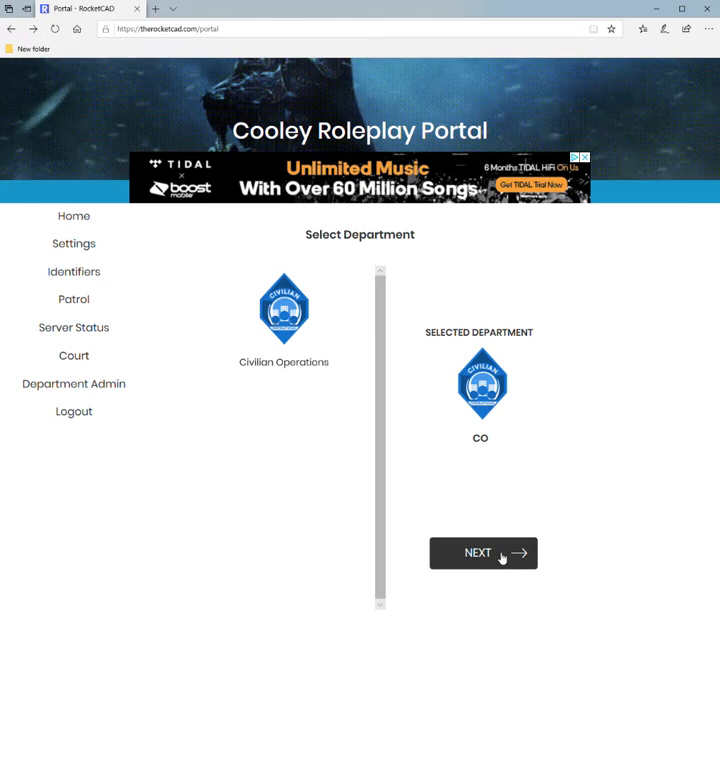
click(482, 552)
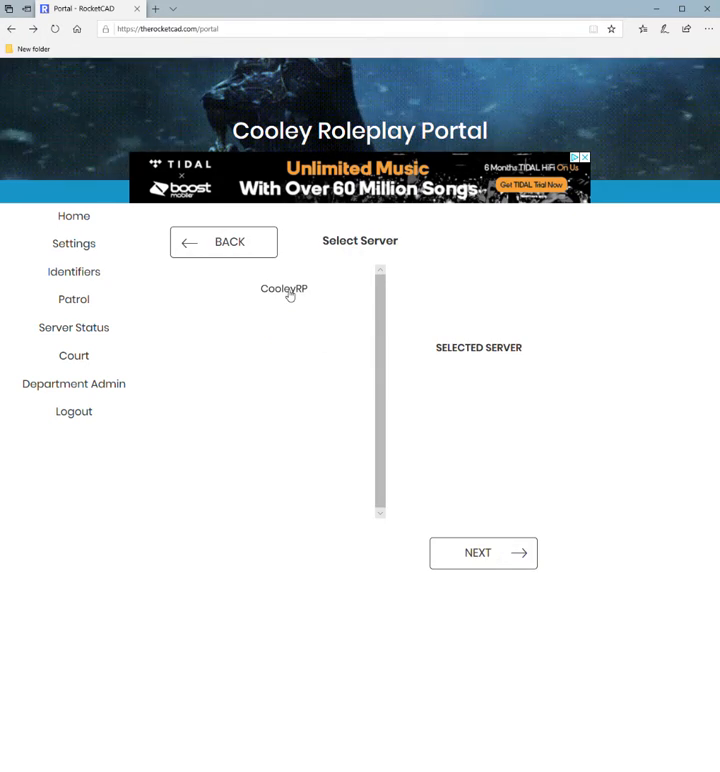
click(482, 552)
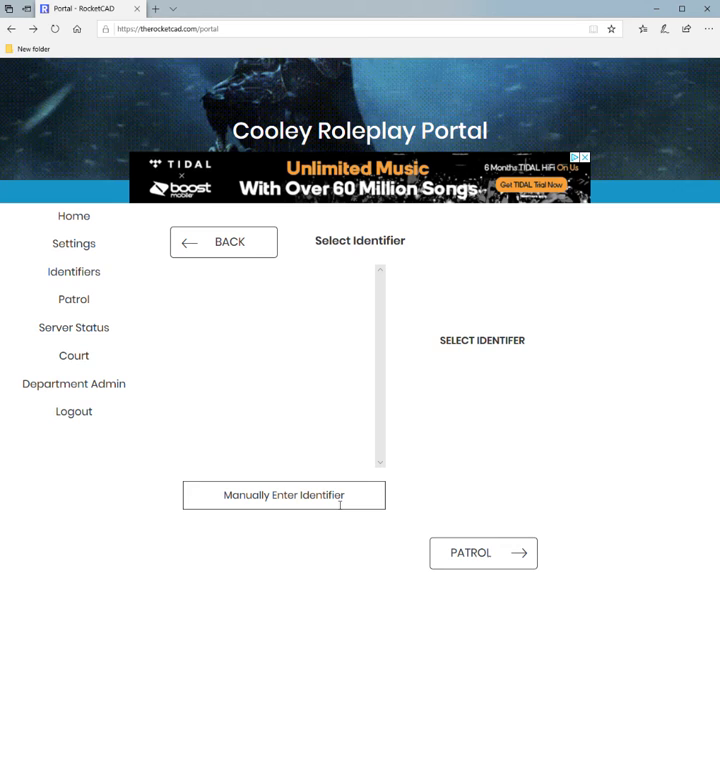
text(Cross)
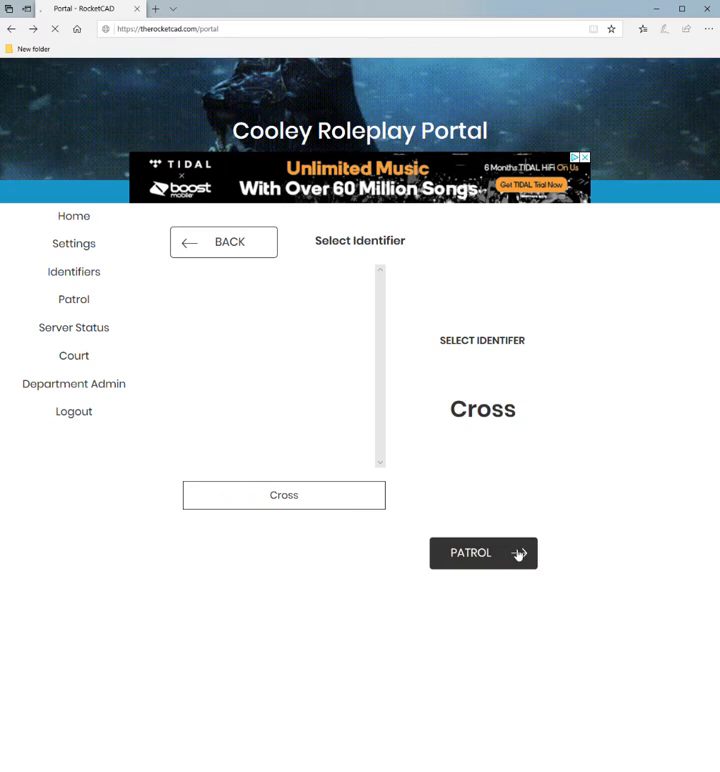
click(482, 552)
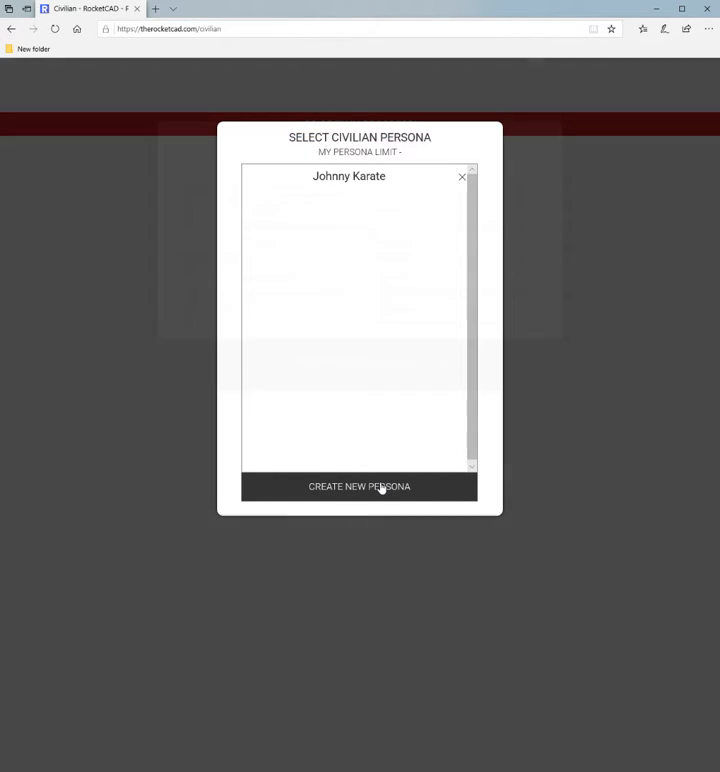
- Start a new persona named Johnny Karate with weight 160
click(360, 486)
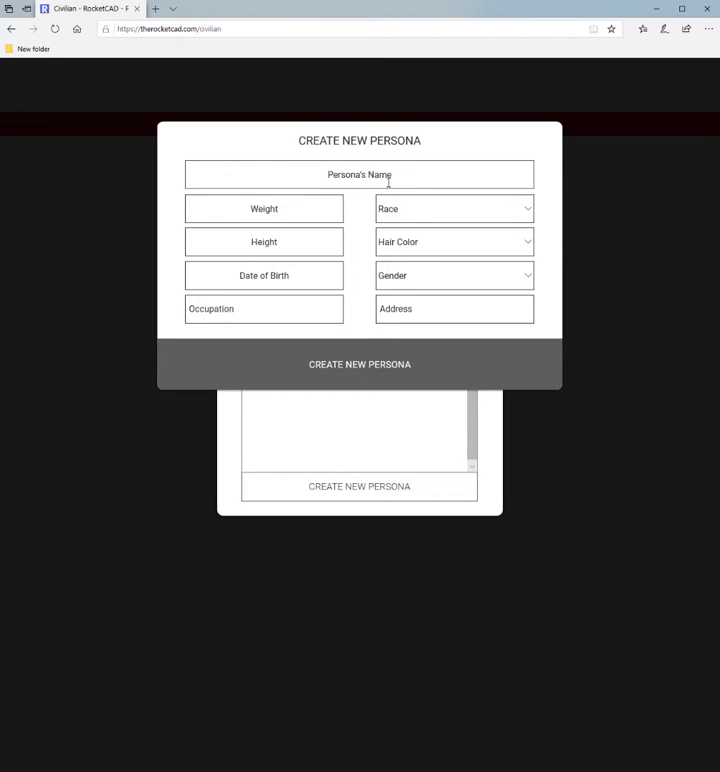
text(Johnny Karate)
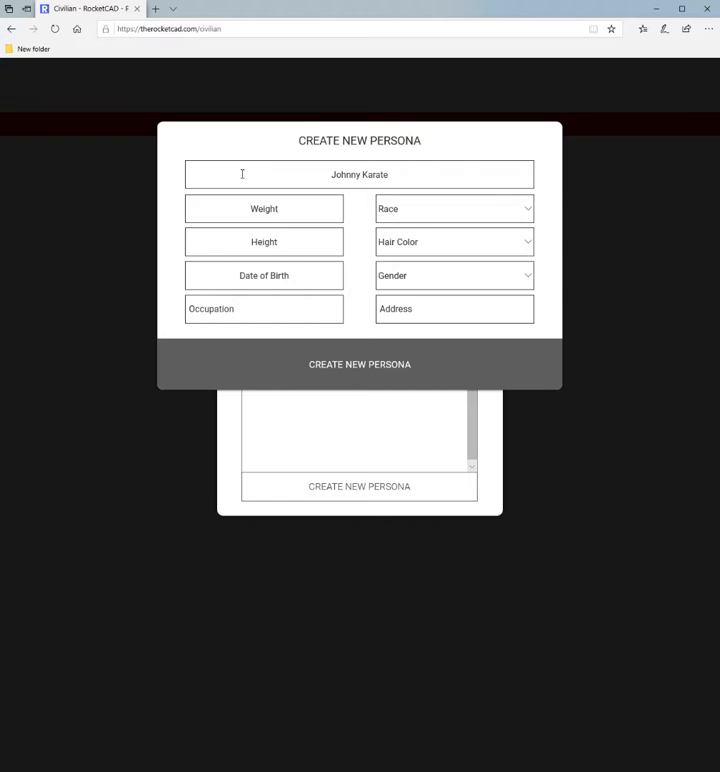
click(360, 174)
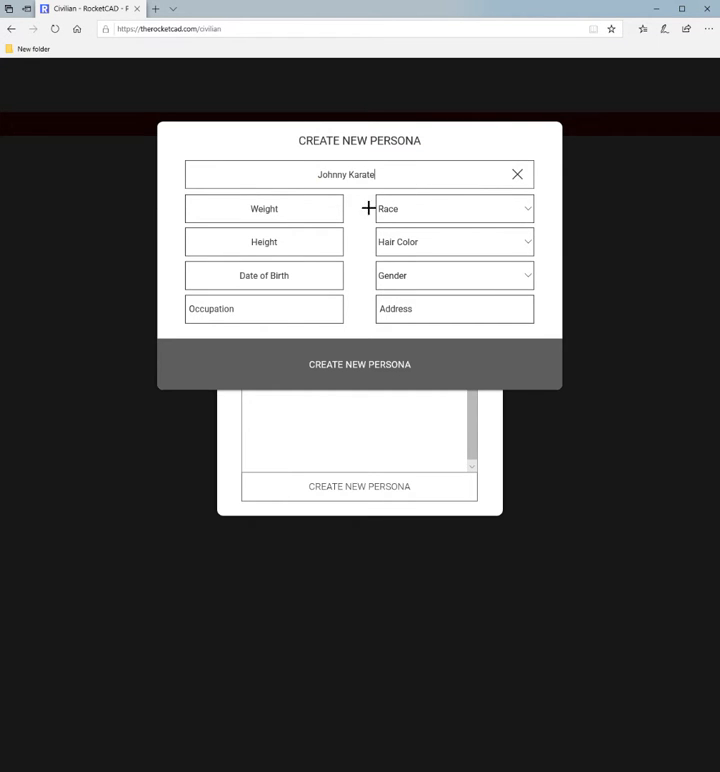
text(160)
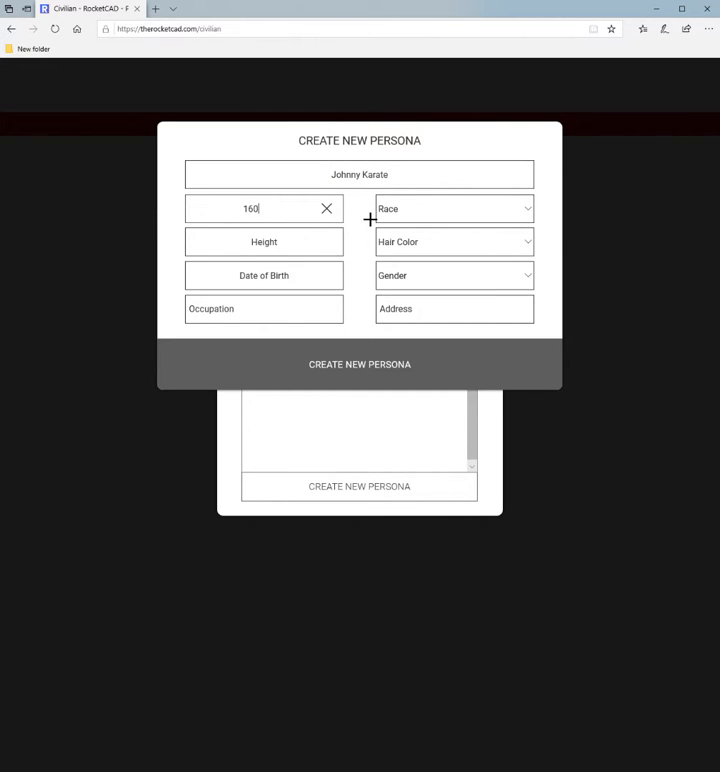
click(326, 208)
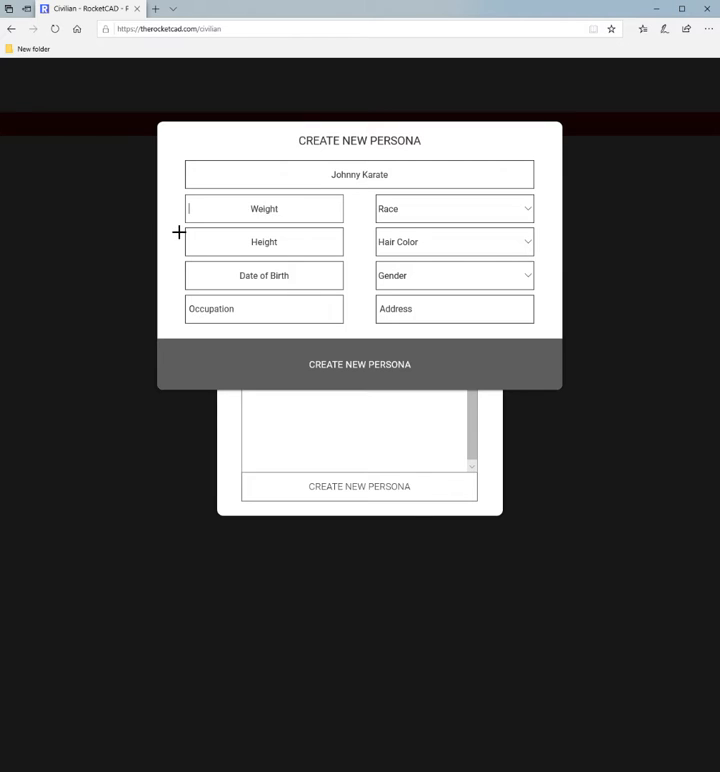
text(160)
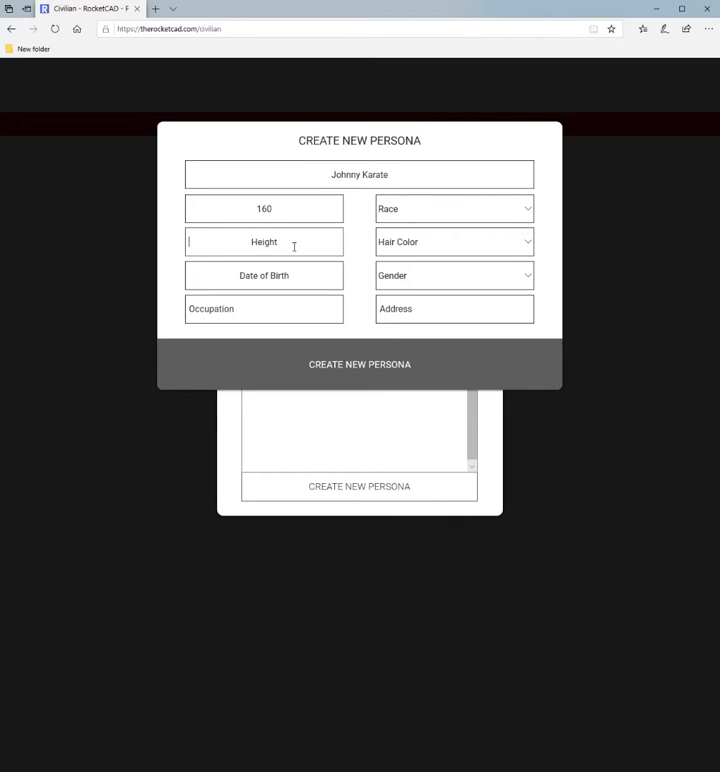
- Set height 6-1, White, Blonde, Male, address 123 Sesame Street and occupation Miners
click(452, 208)
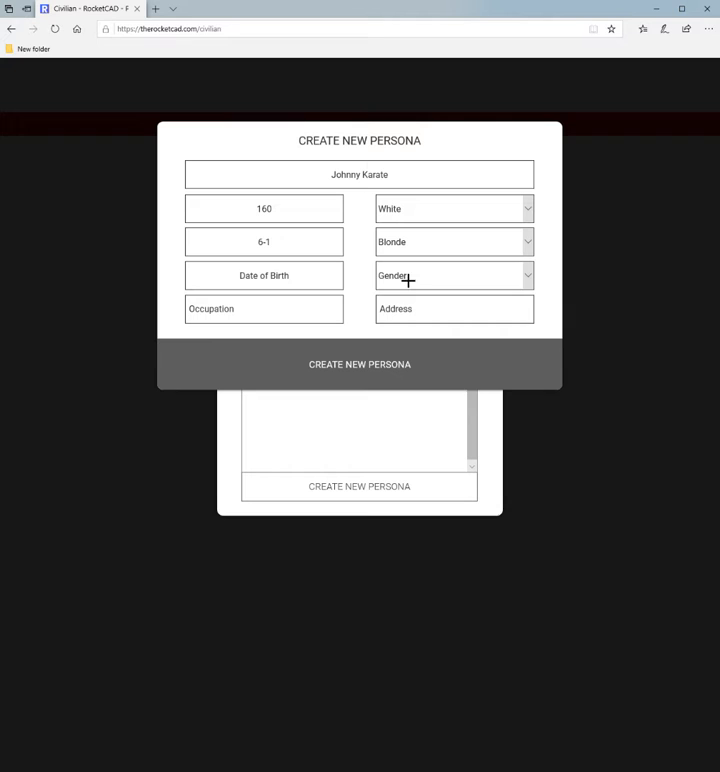
click(452, 276)
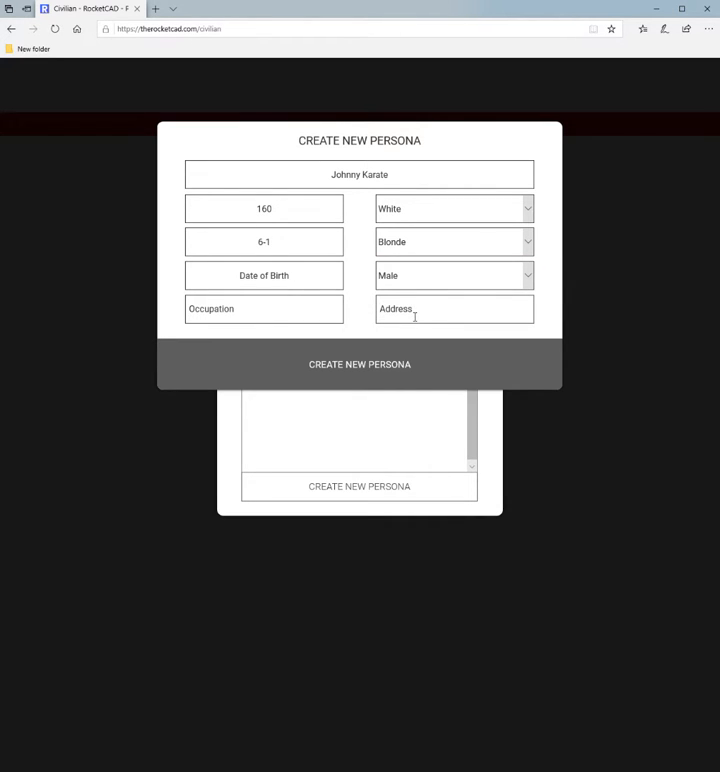
text(123 Sesame)
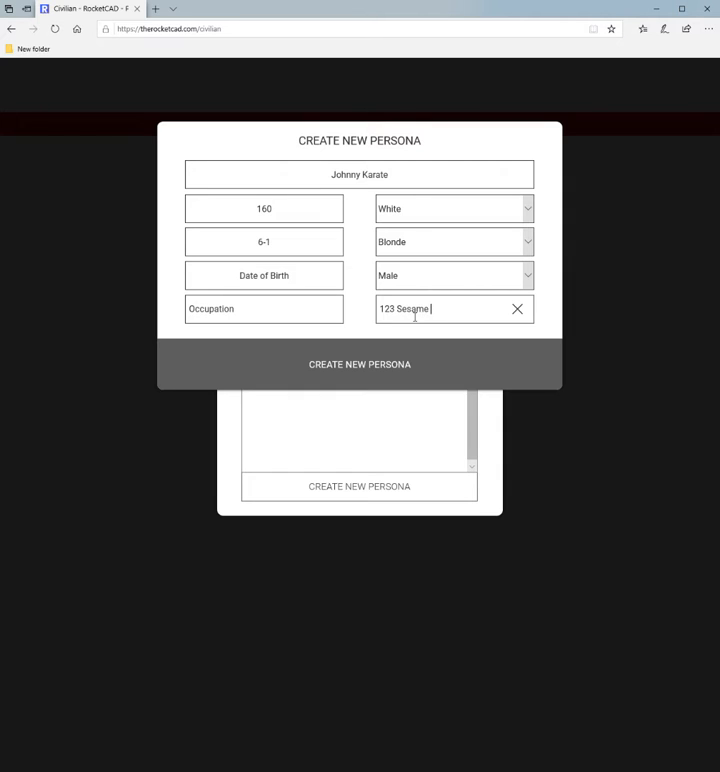
text(Street)
click(264, 310)
text(M)
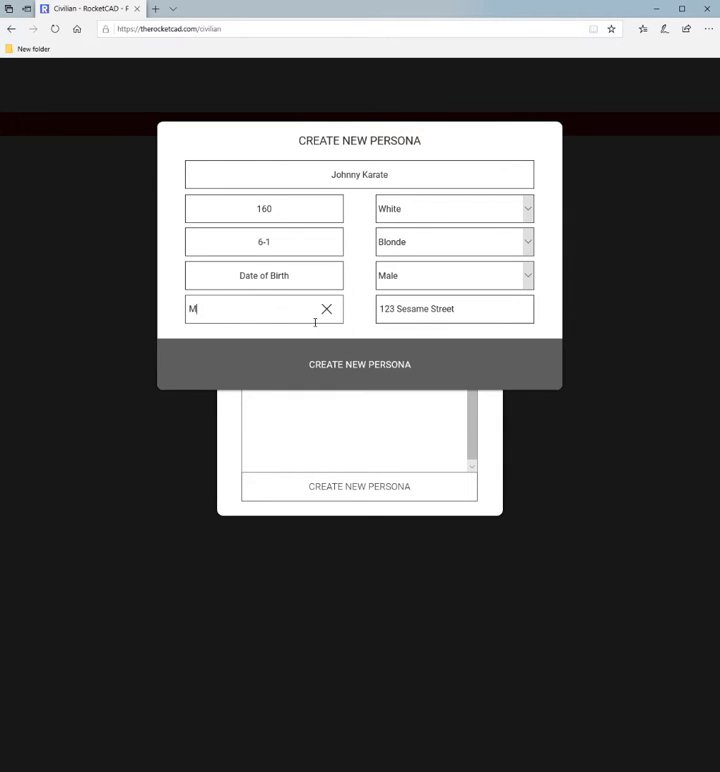
text(iners)
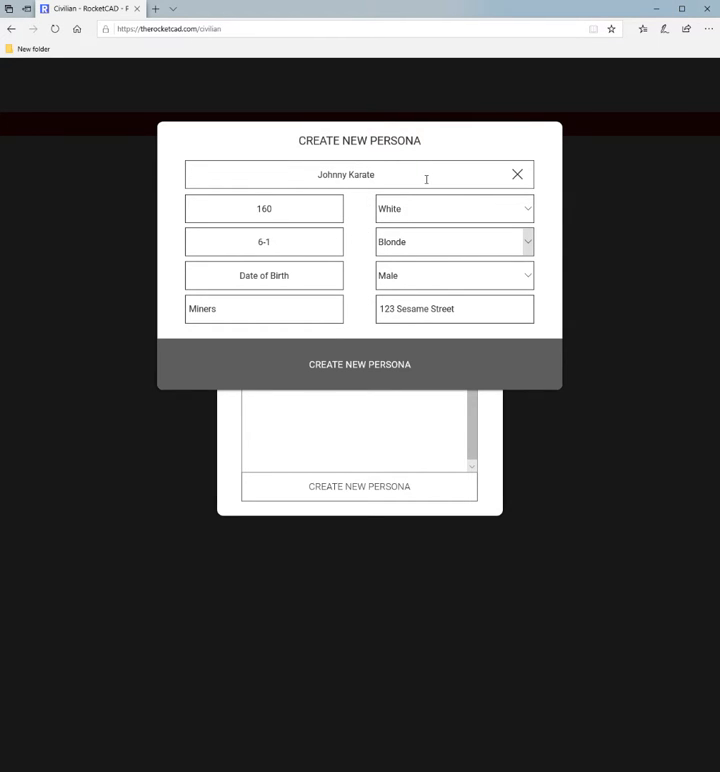
- Create the Johnny Karate persona and enter the civilian menu
triple_click(344, 174)
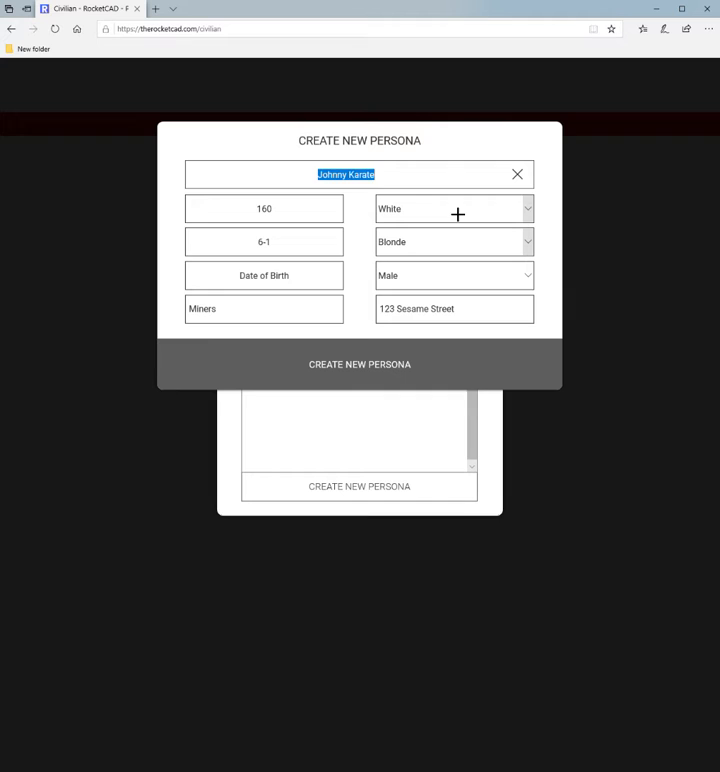
click(420, 174)
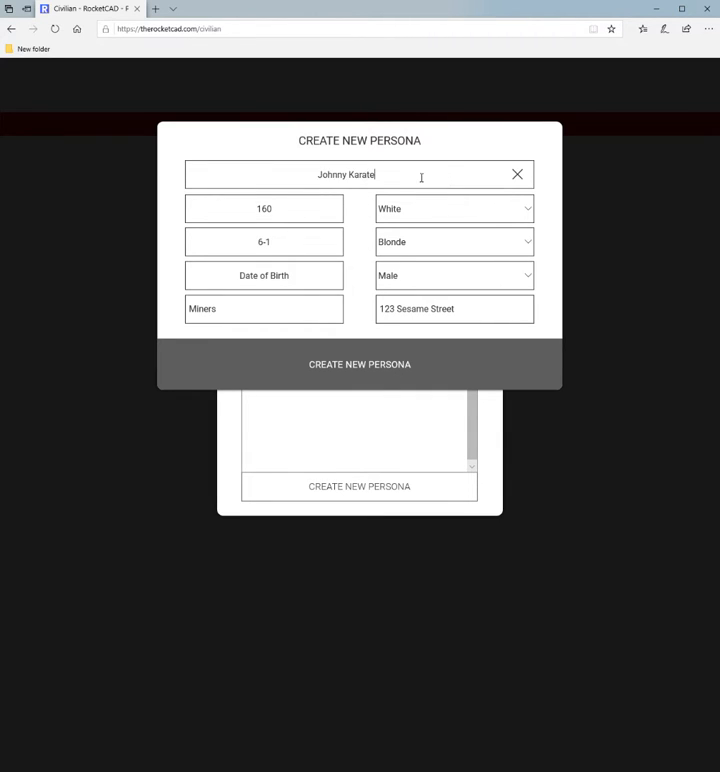
mouse_move(372, 232)
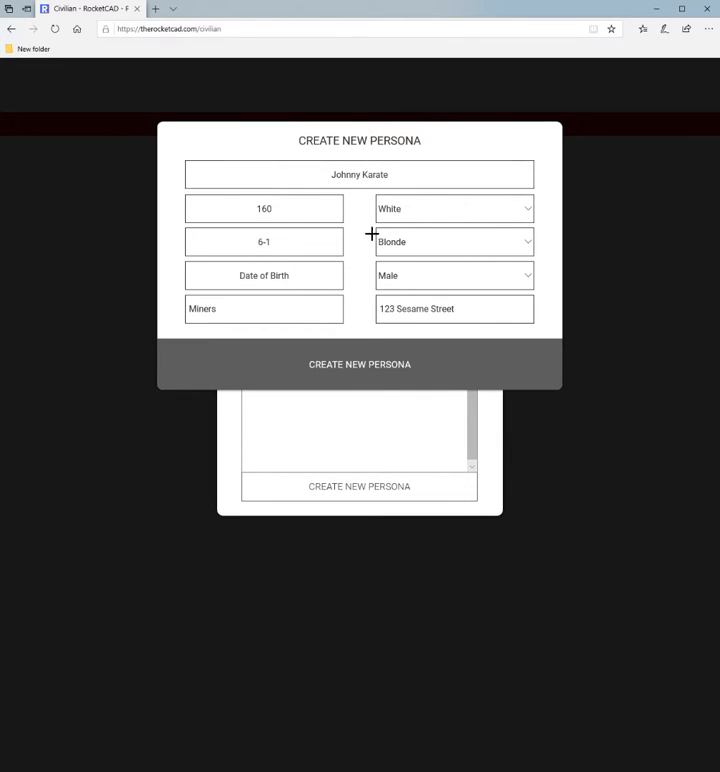
click(360, 364)
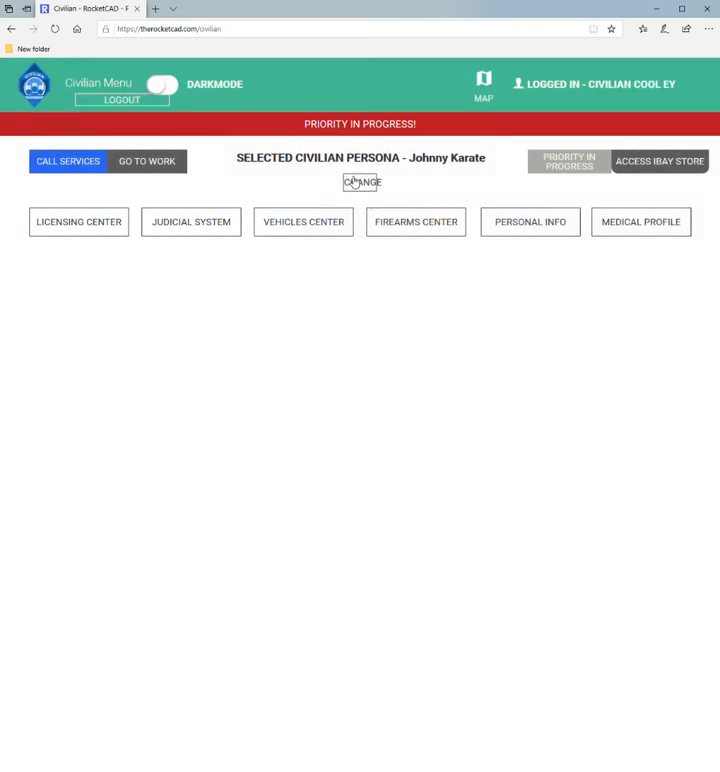
- Start a new vehicle registration from Johnny Karate's Vehicles Center
click(304, 220)
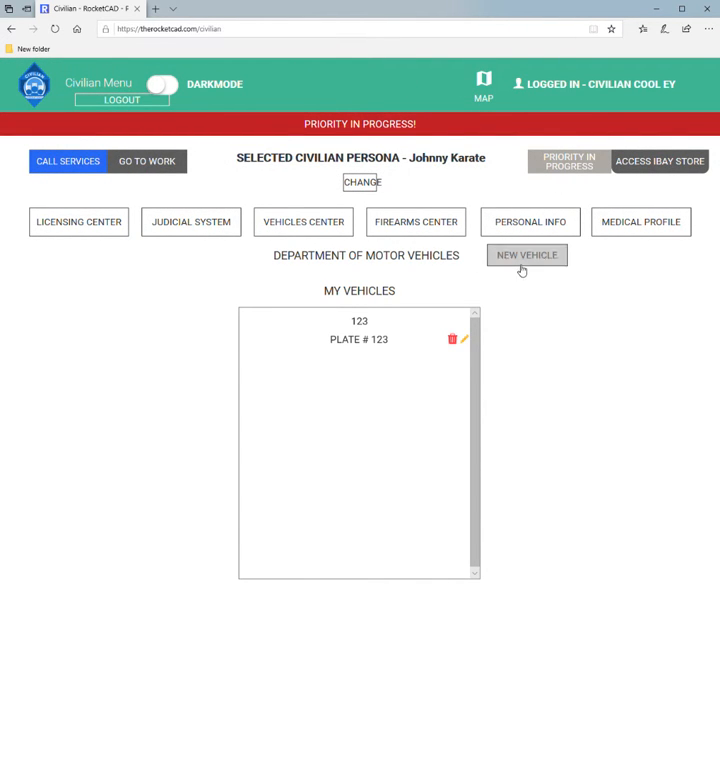
click(526, 256)
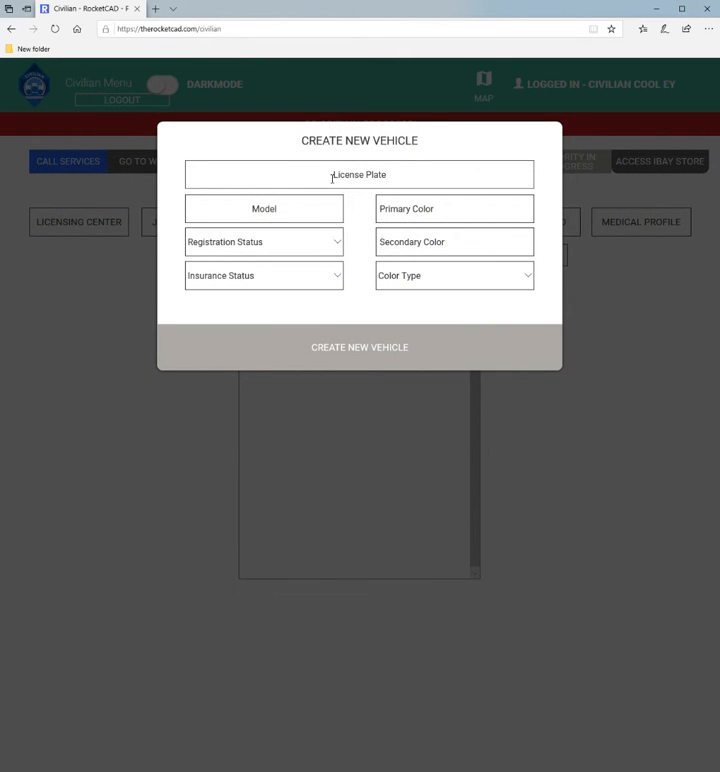
click(264, 208)
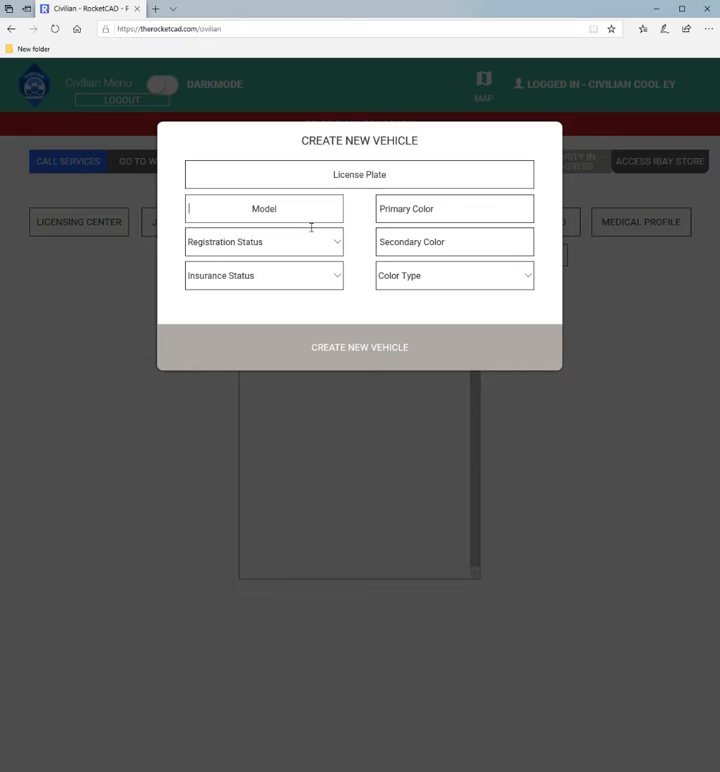
text(Lamborg)
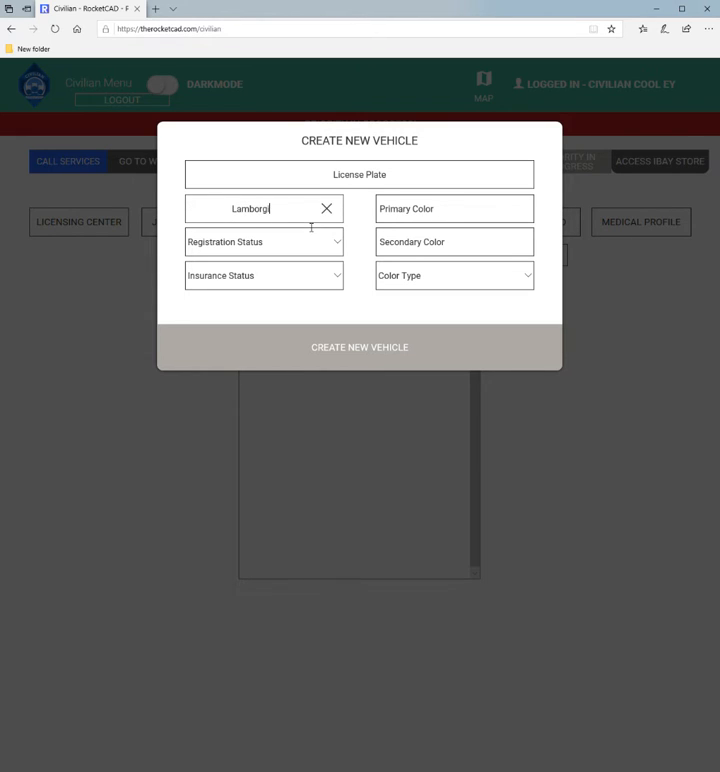
text(hini)
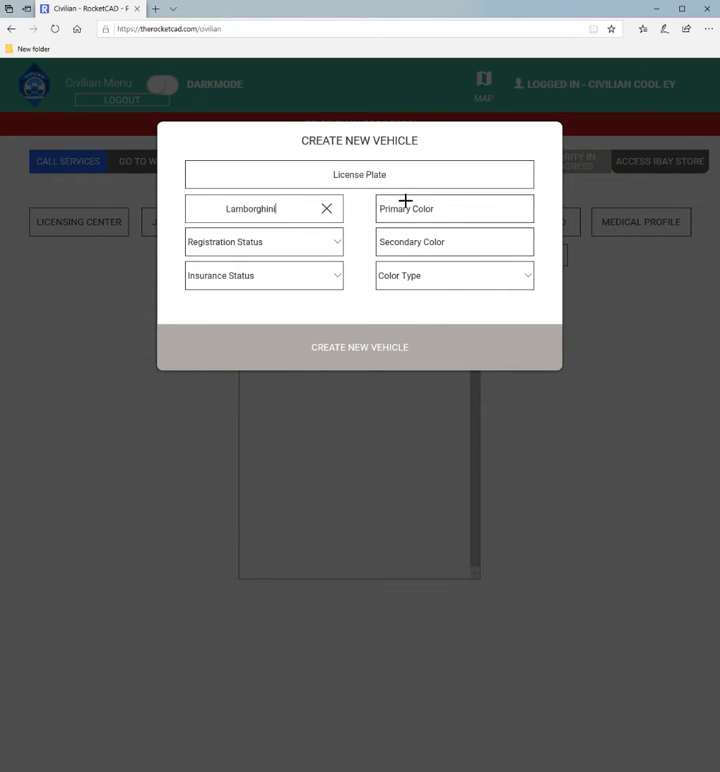
click(360, 174)
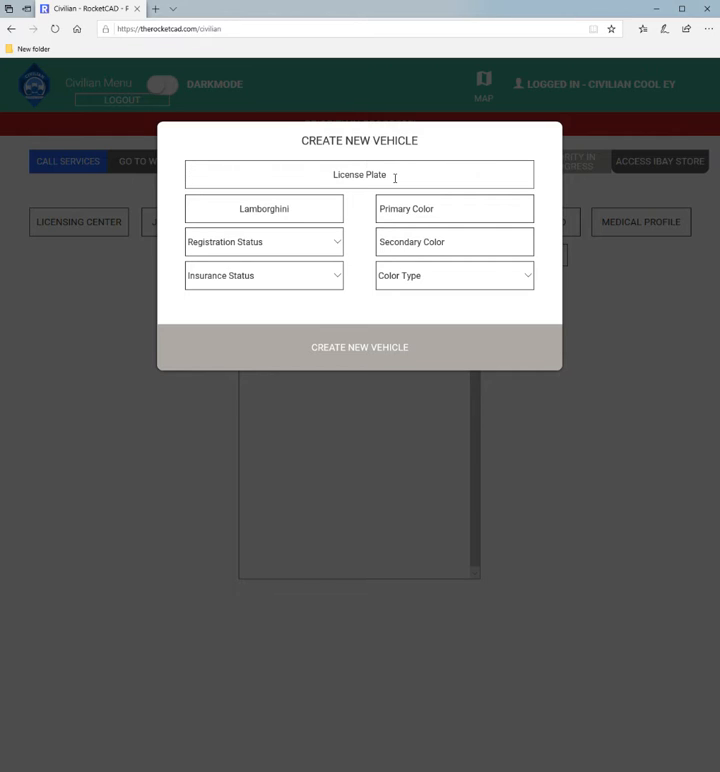
text(1)
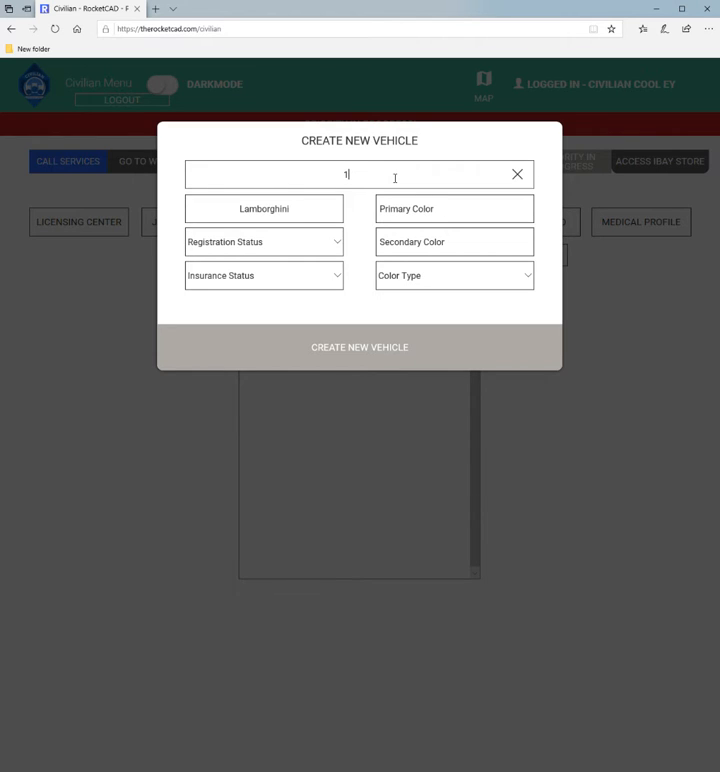
text(AFG)
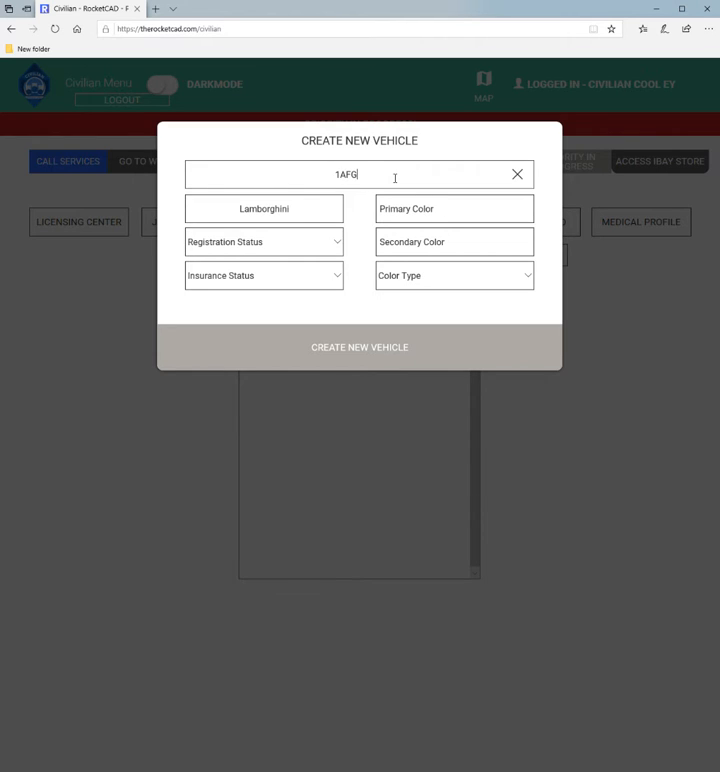
text(671)
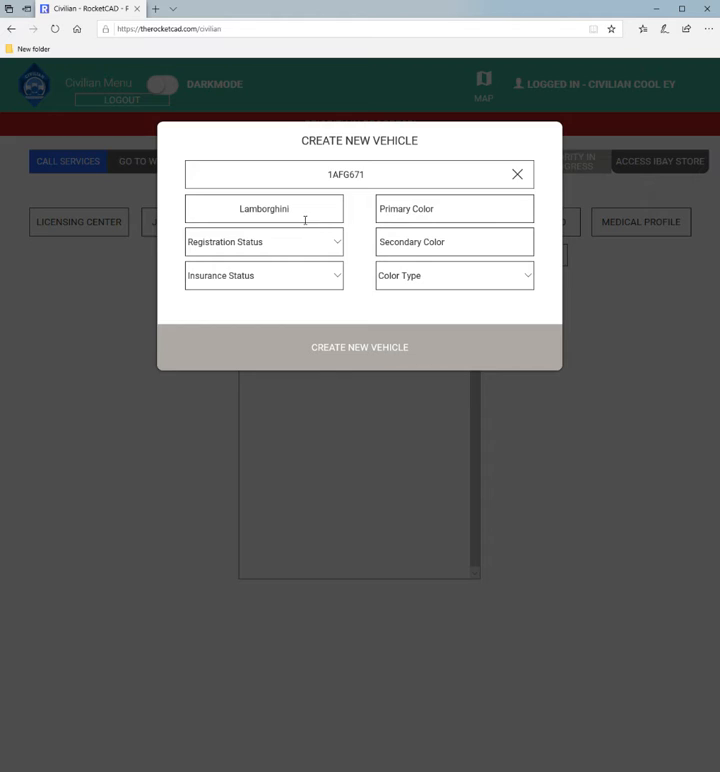
- Set primary colour Black, secondary Frost White and a Matte finish
click(452, 208)
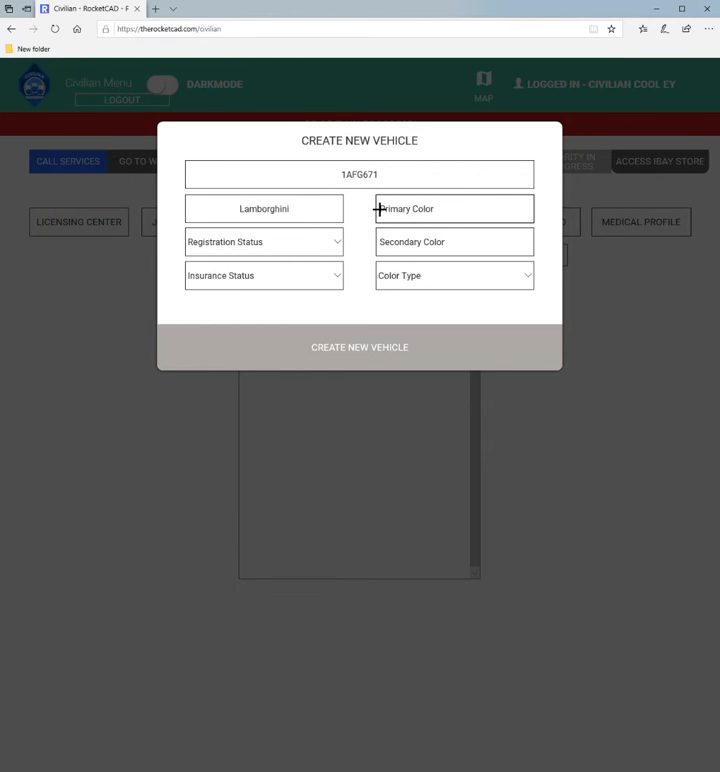
text(Black)
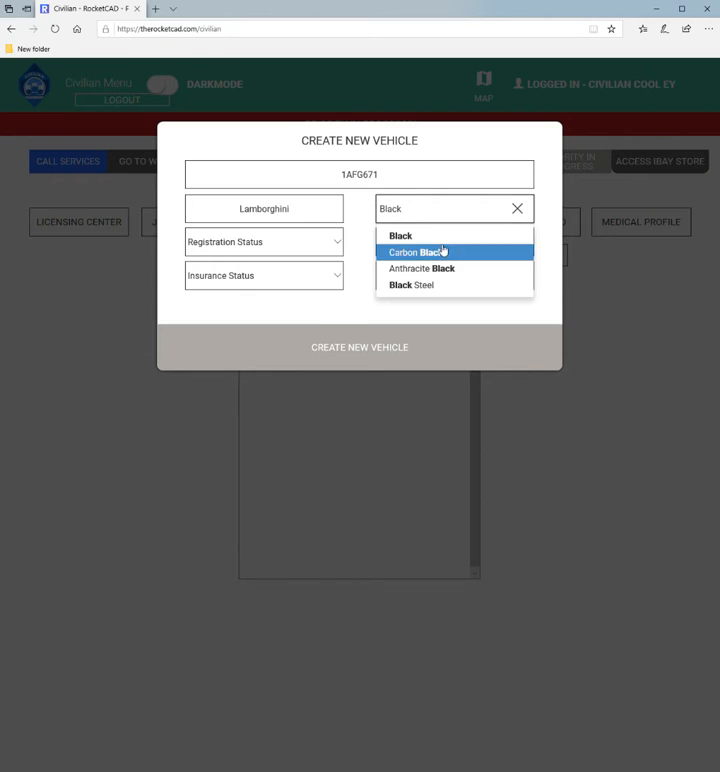
click(400, 236)
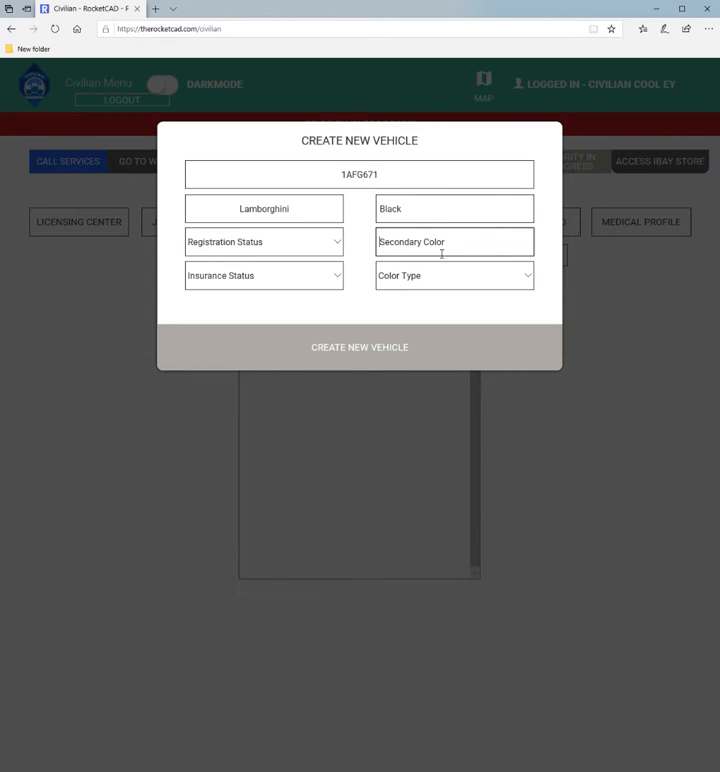
text(White)
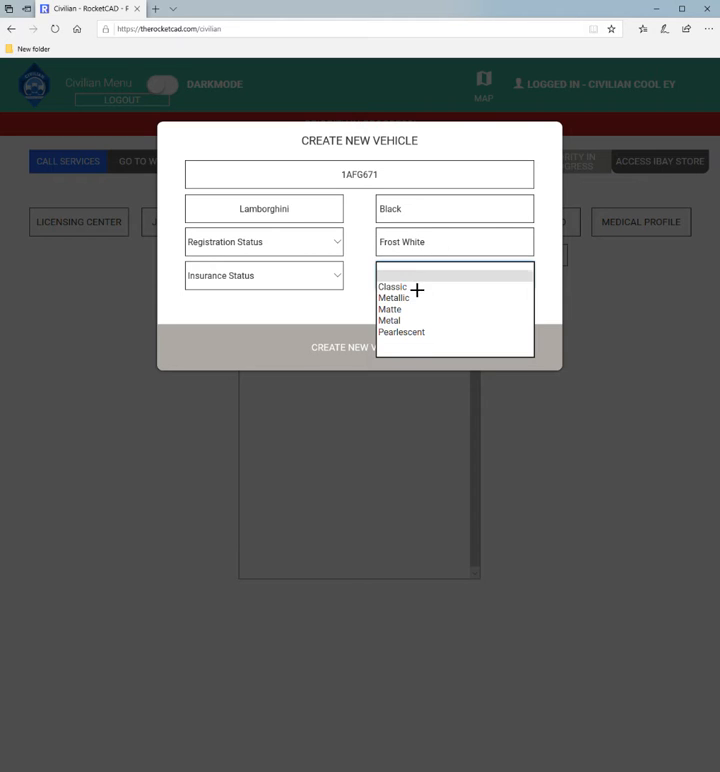
mouse_move(404, 320)
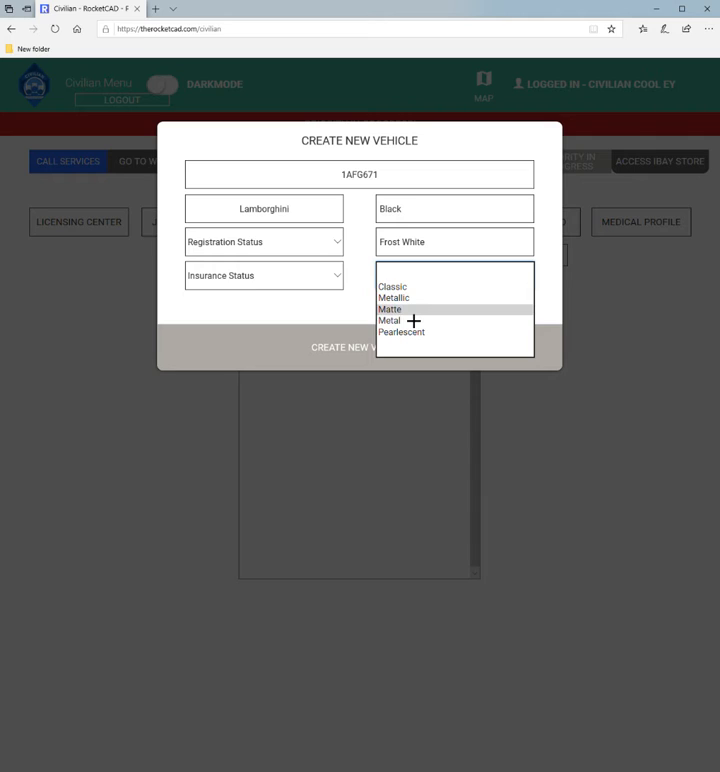
click(390, 308)
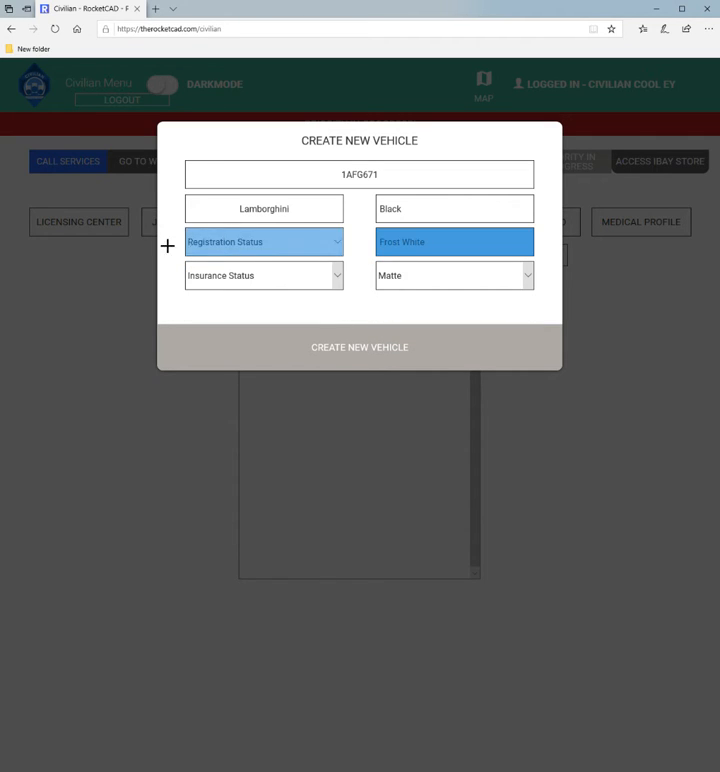
click(360, 174)
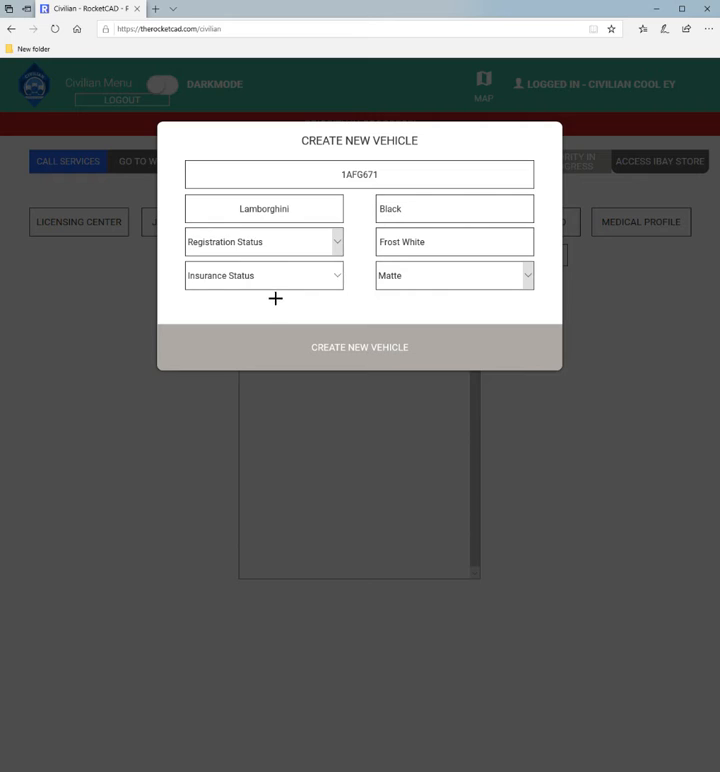
- Mark registration and insurance Valid and create the vehicle record
click(264, 240)
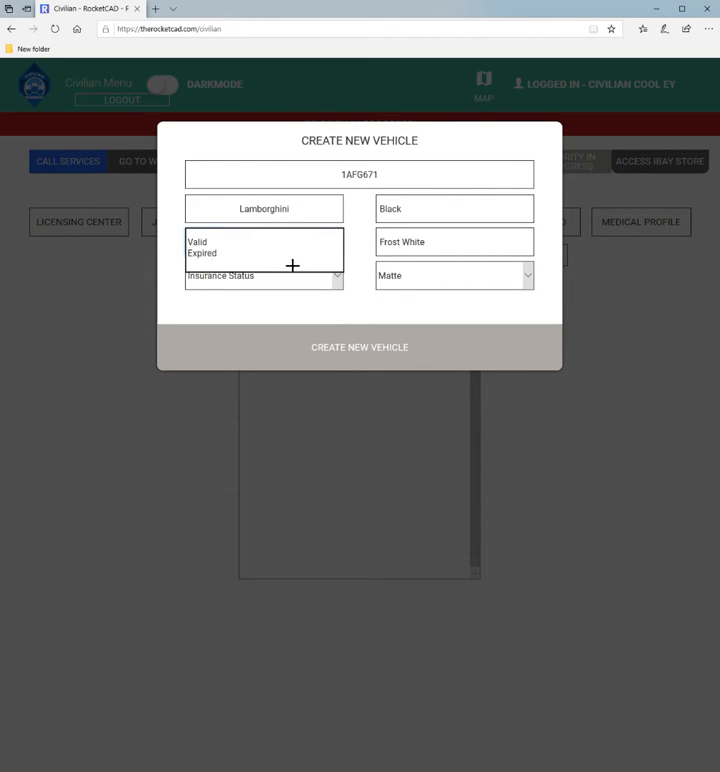
click(264, 240)
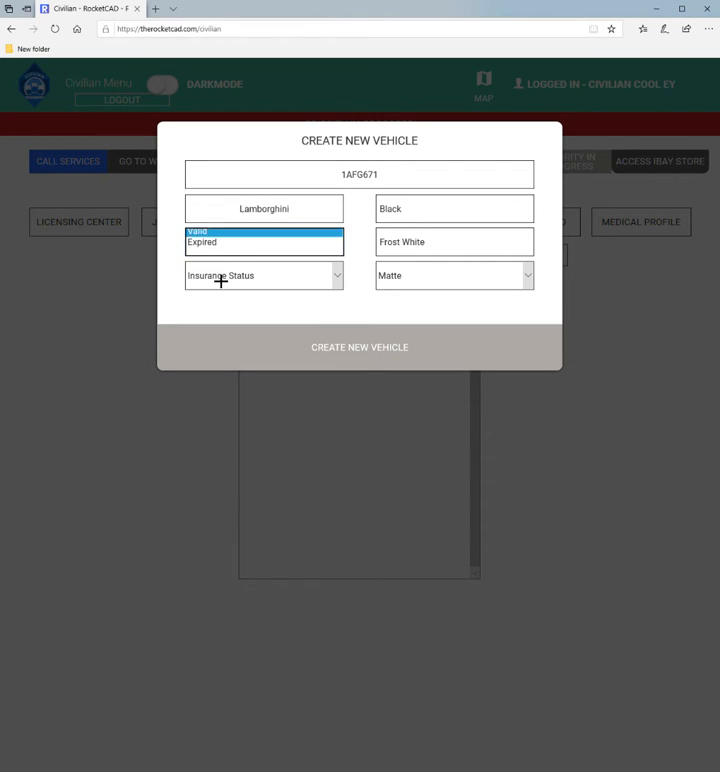
click(198, 232)
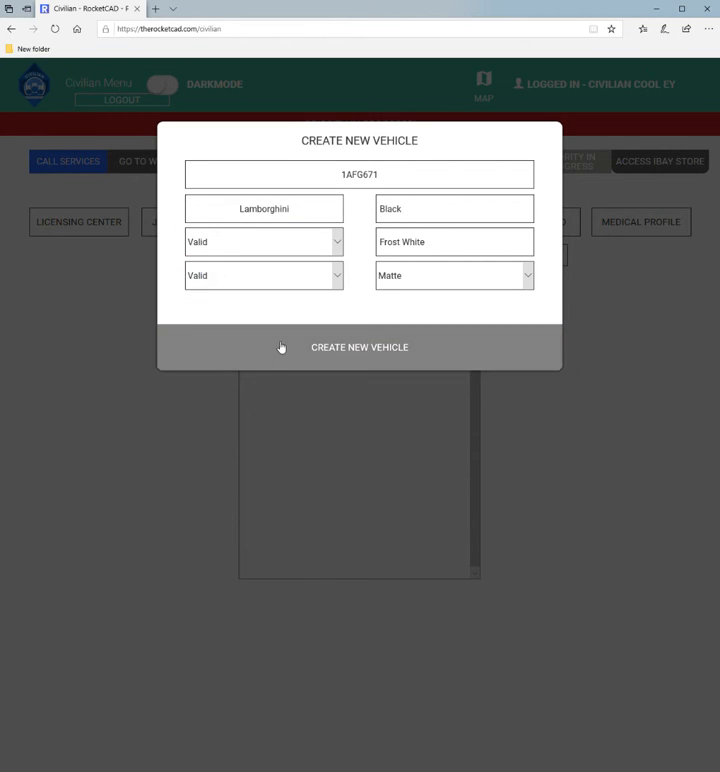
click(360, 348)
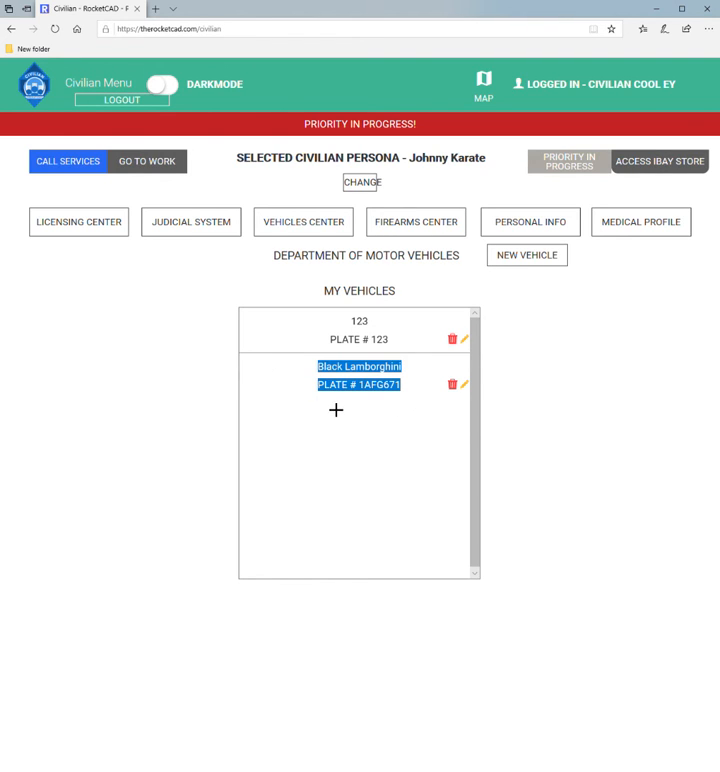
- Glance at the Lamborghini's details, then start a new firearm in the Firearms Center
click(464, 384)
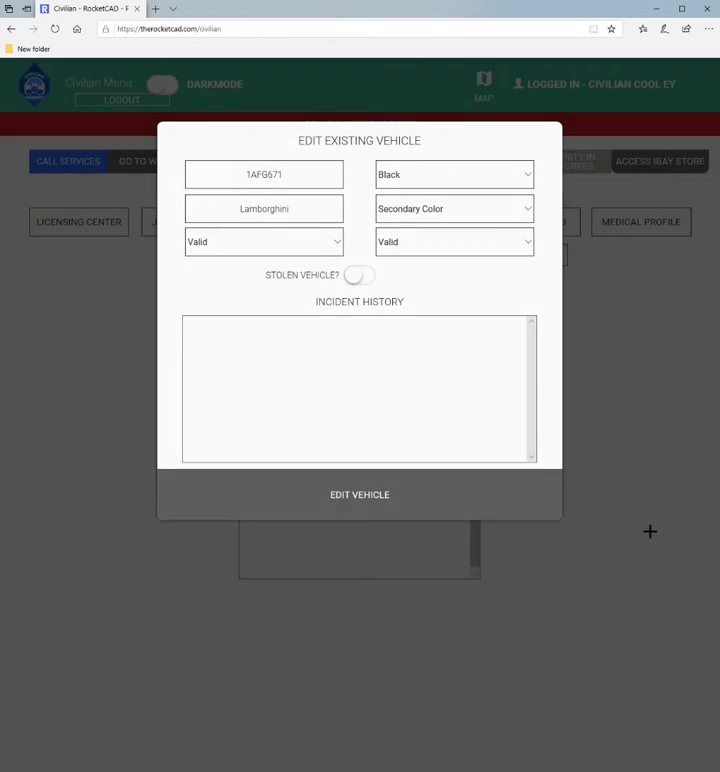
click(360, 494)
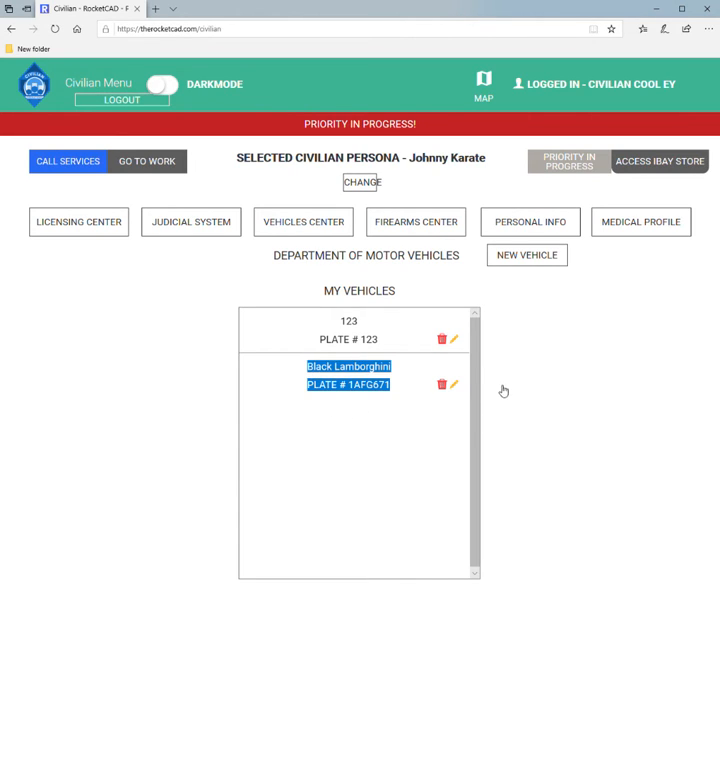
click(416, 220)
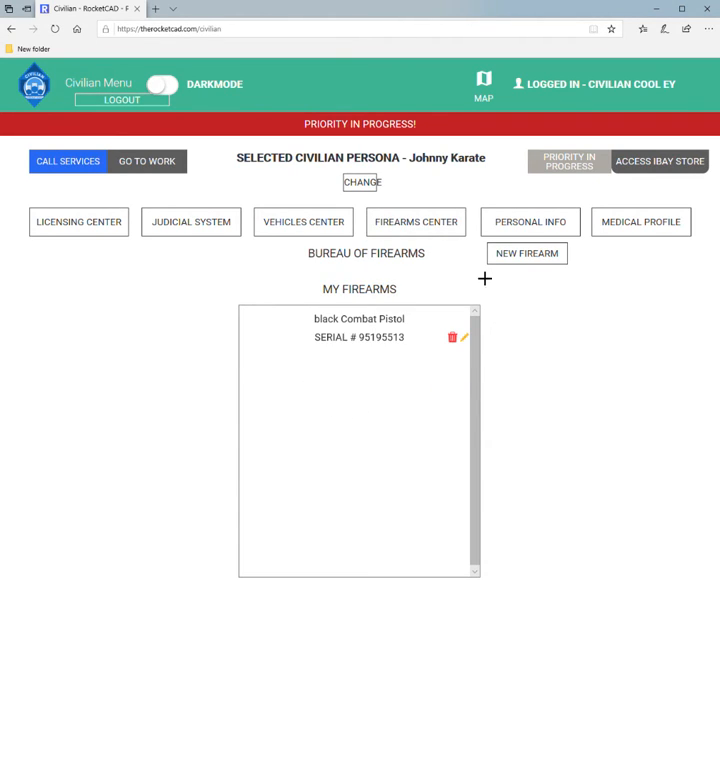
click(528, 252)
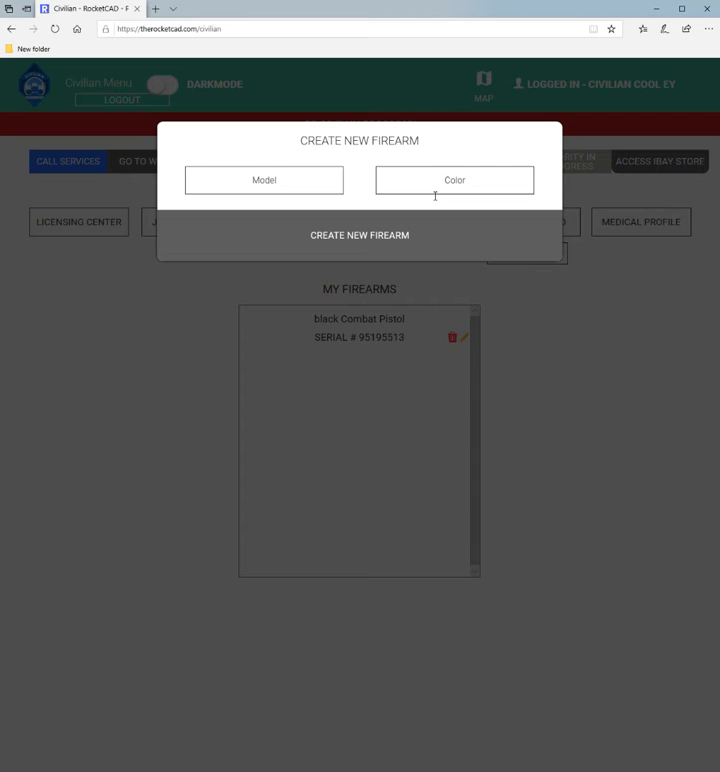
- Register a Black Carbine Rifle as a new firearm
text(Carbine R)
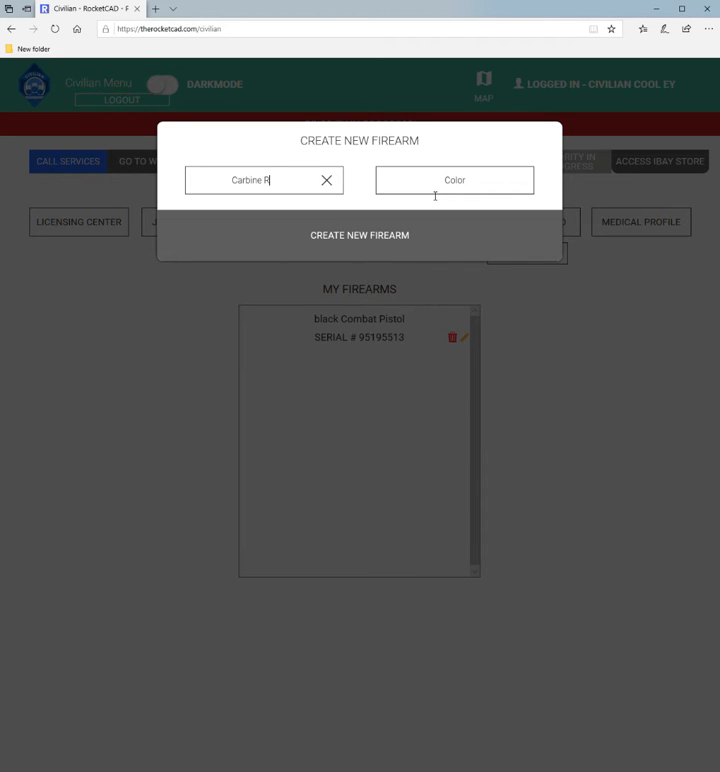
text(ifle)
click(454, 180)
text(B)
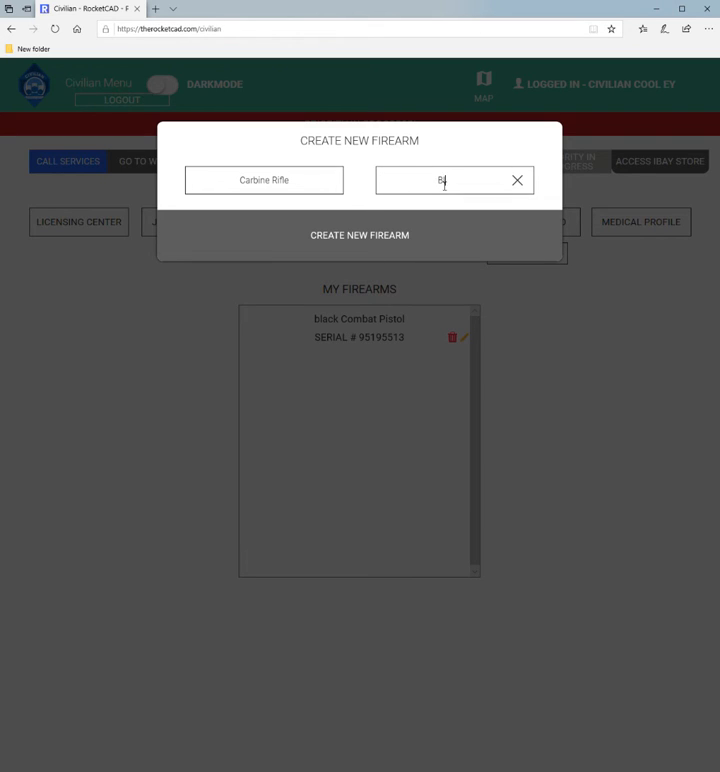
click(360, 236)
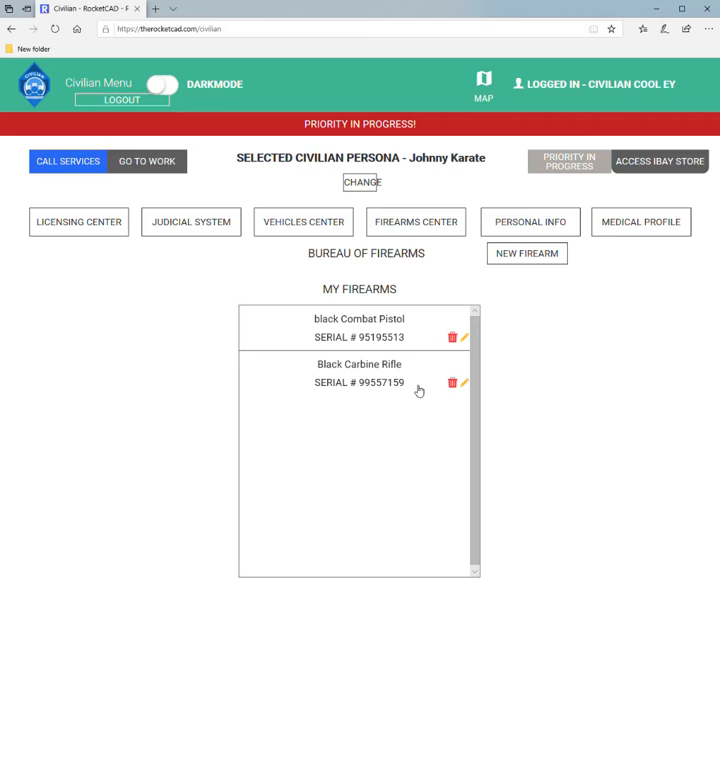
mouse_move(428, 374)
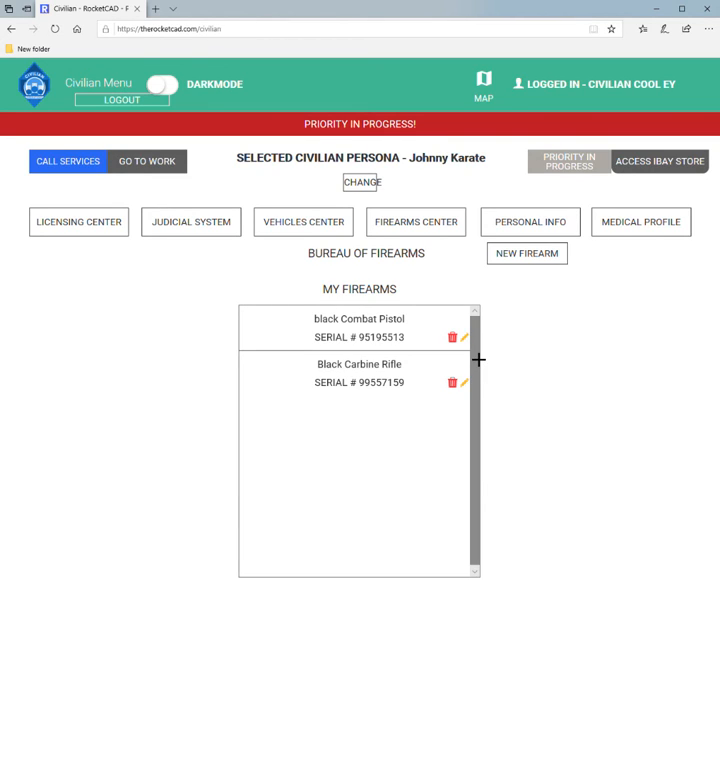
double_click(376, 382)
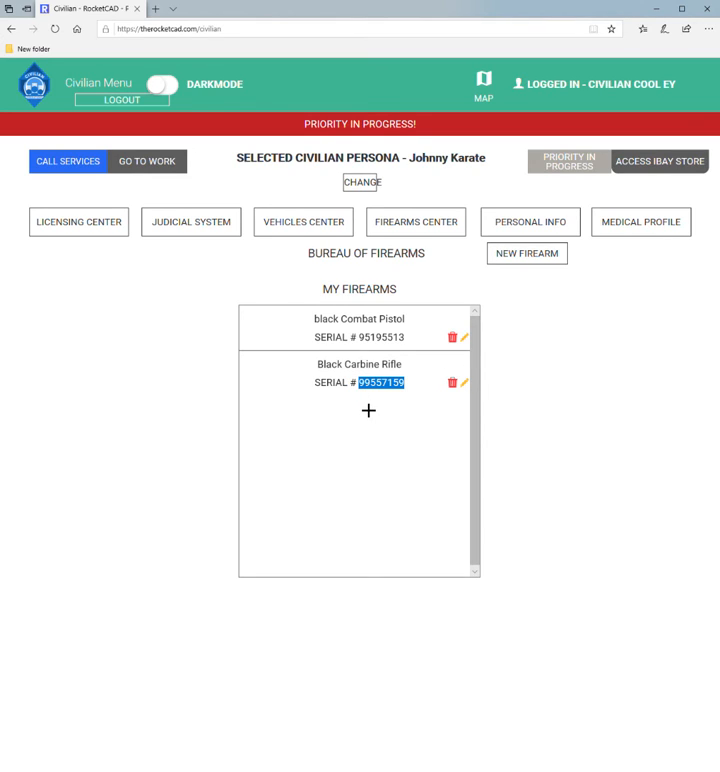
mouse_move(406, 396)
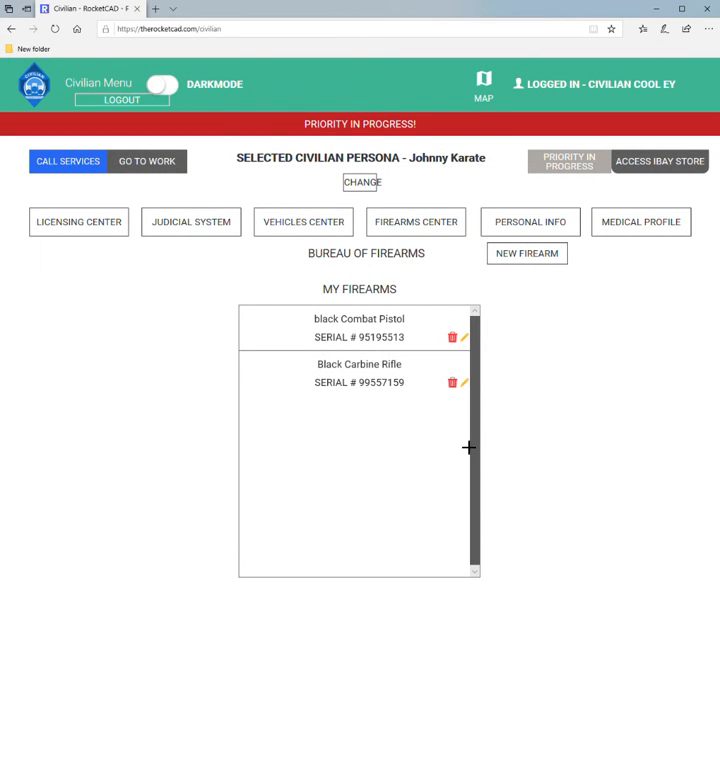
mouse_move(530, 220)
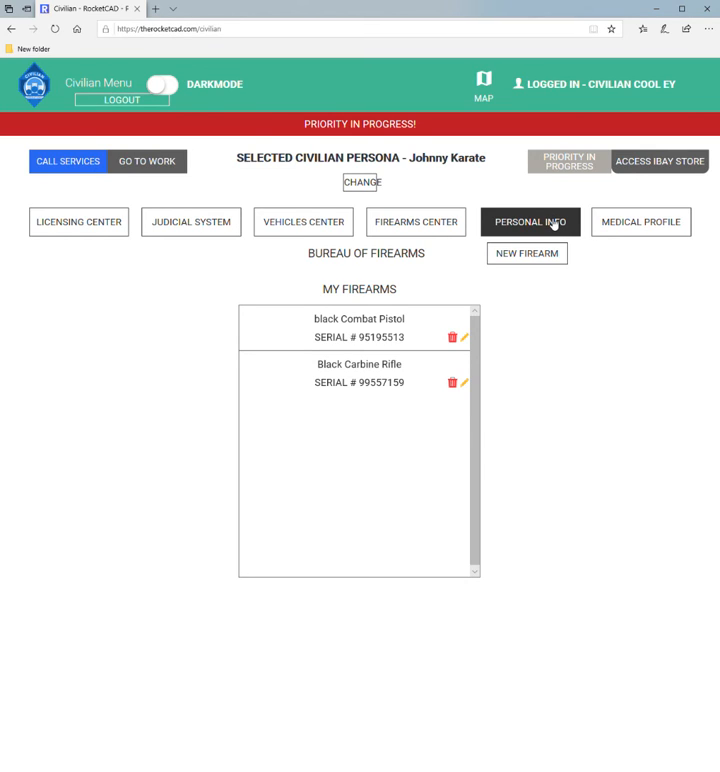
click(530, 220)
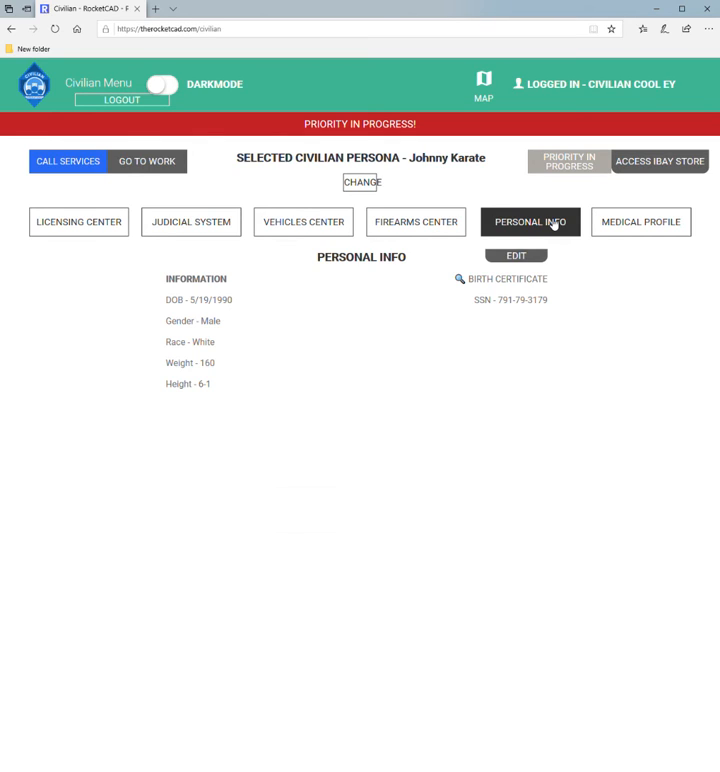
mouse_move(600, 420)
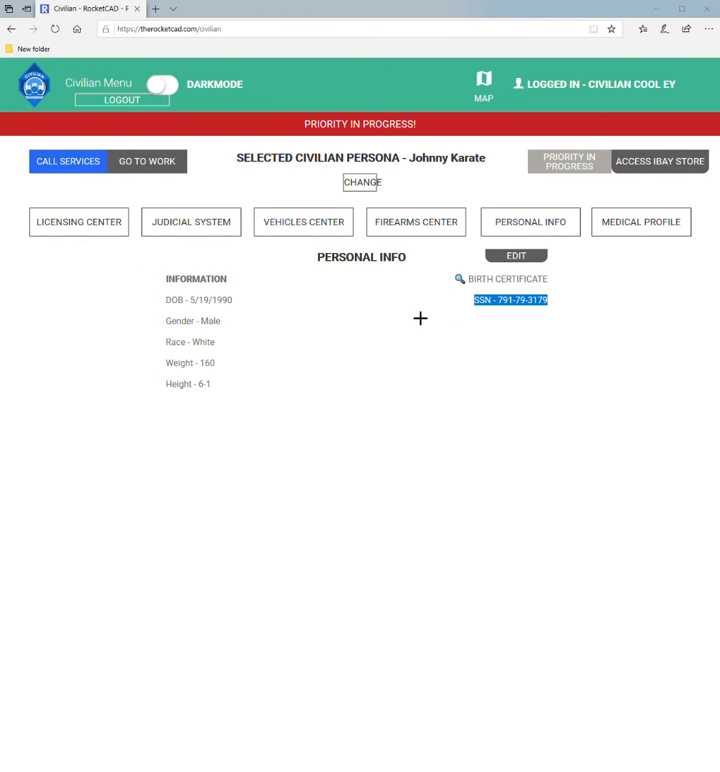
- Clear the SSN selection on Johnny Karate's personal info page
click(640, 220)
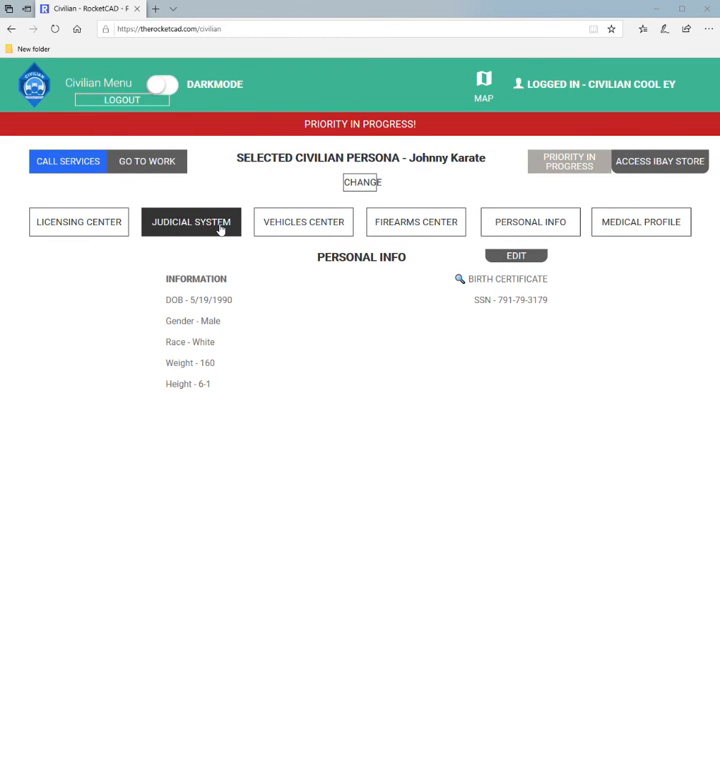
- Review the Judicial System warrant history and firearms, then reach the License Center statuses
click(190, 220)
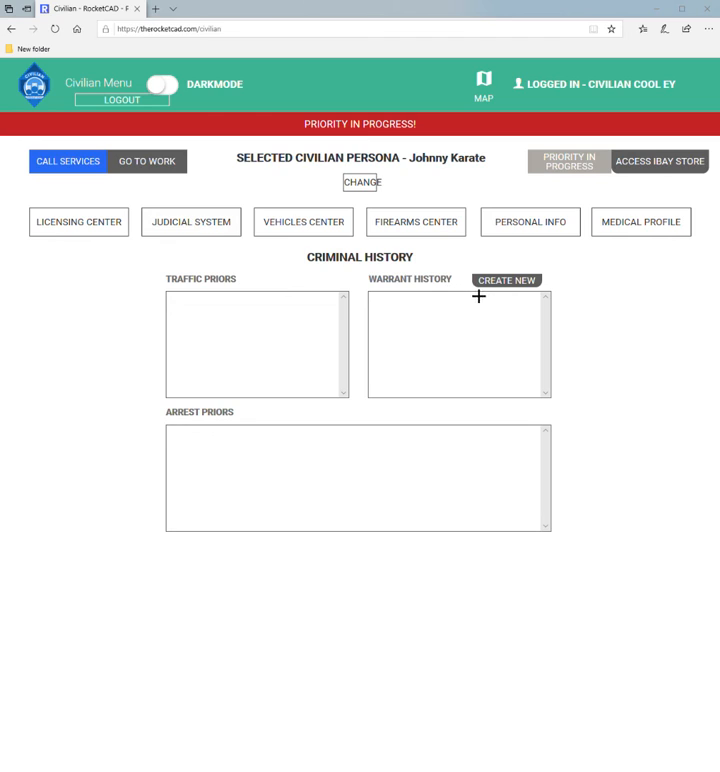
double_click(360, 256)
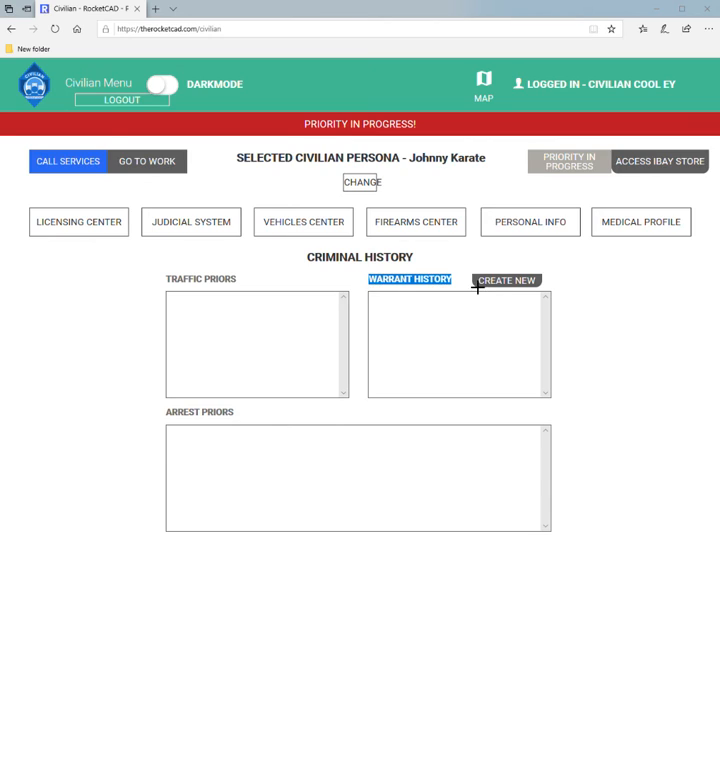
mouse_move(364, 296)
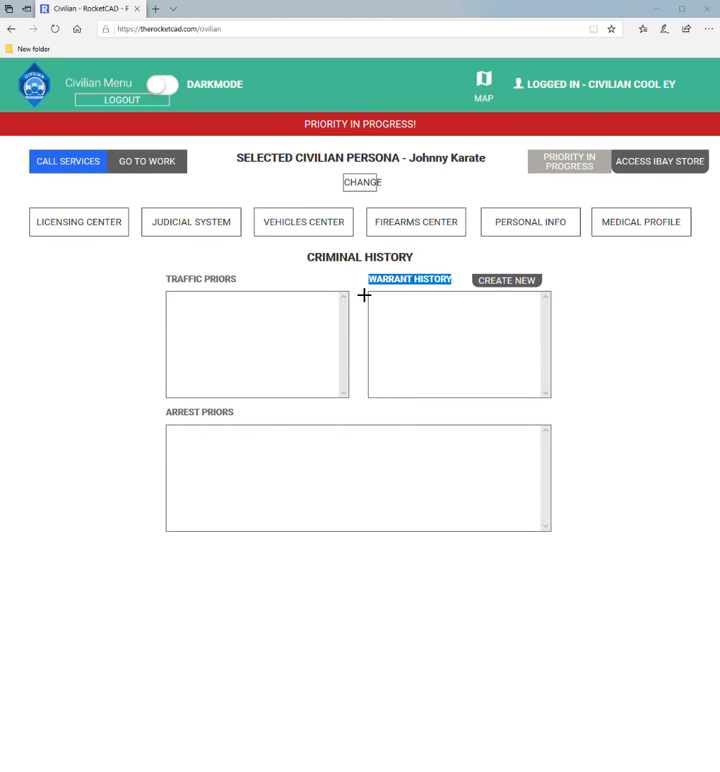
mouse_move(468, 288)
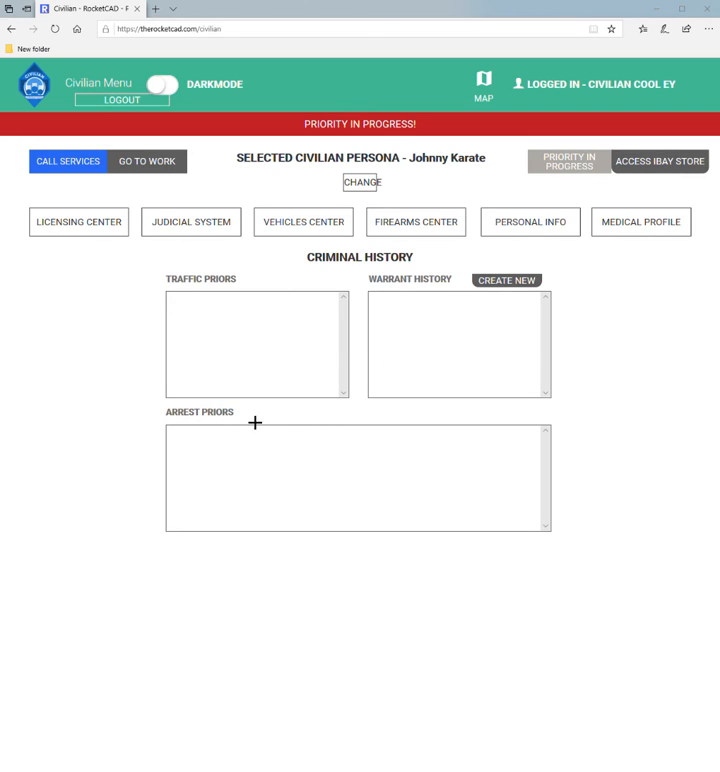
double_click(200, 412)
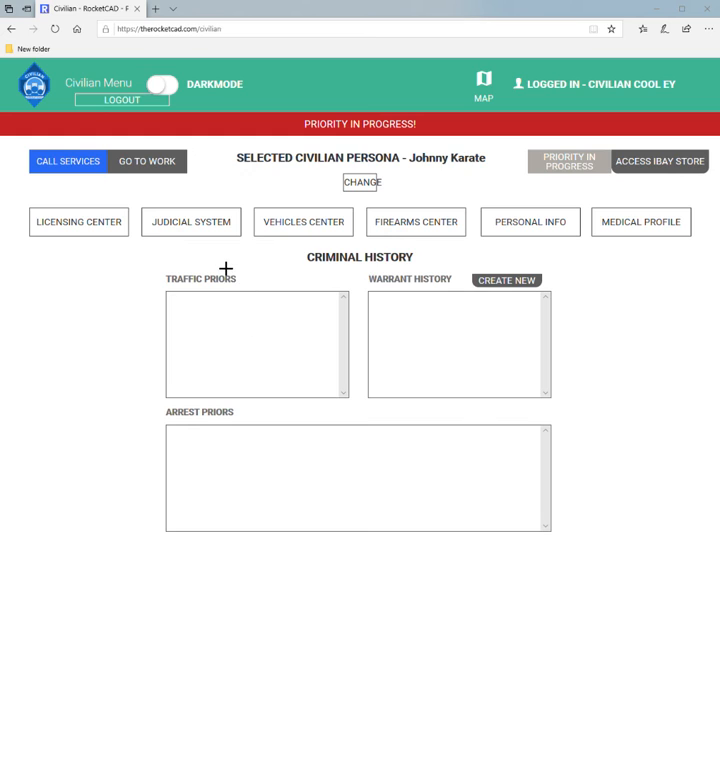
click(416, 220)
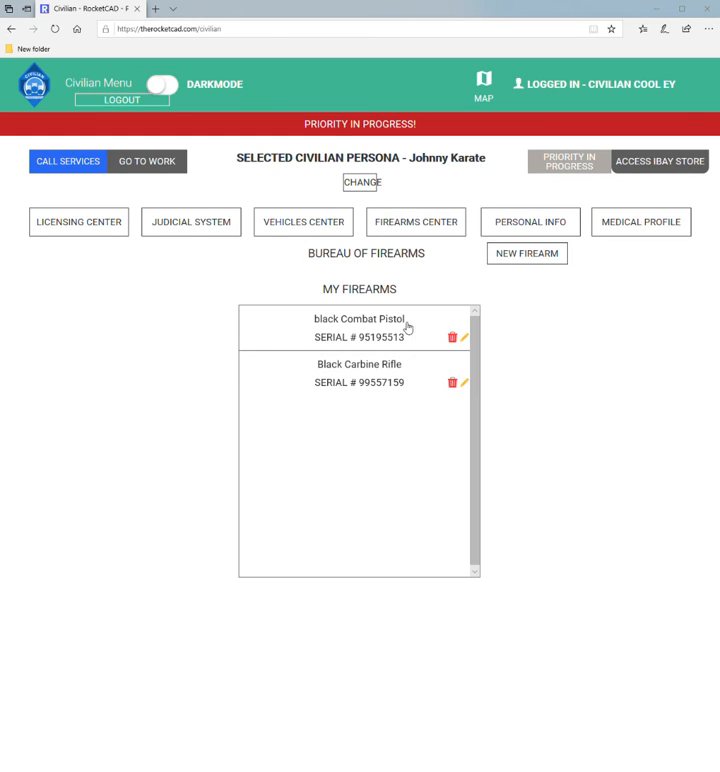
click(78, 220)
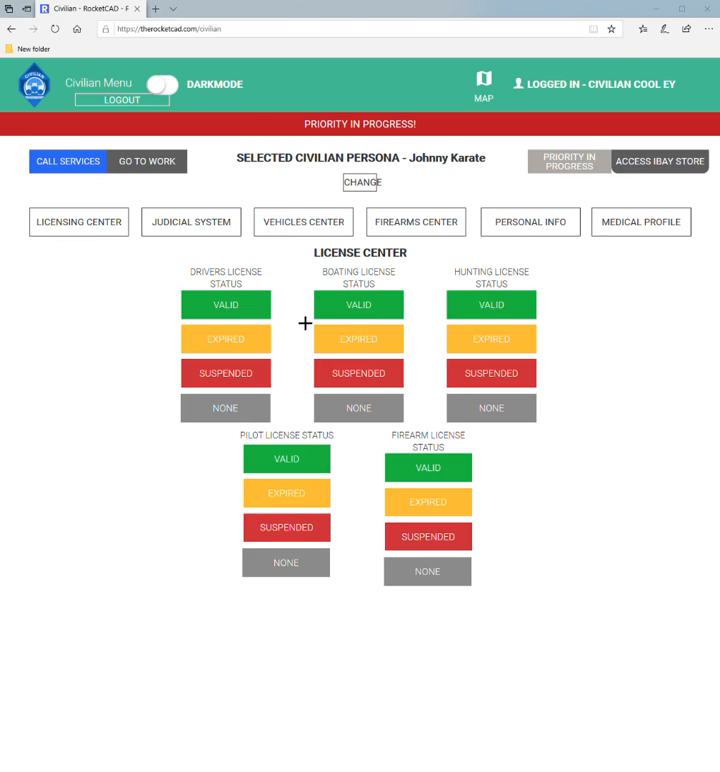
mouse_move(358, 304)
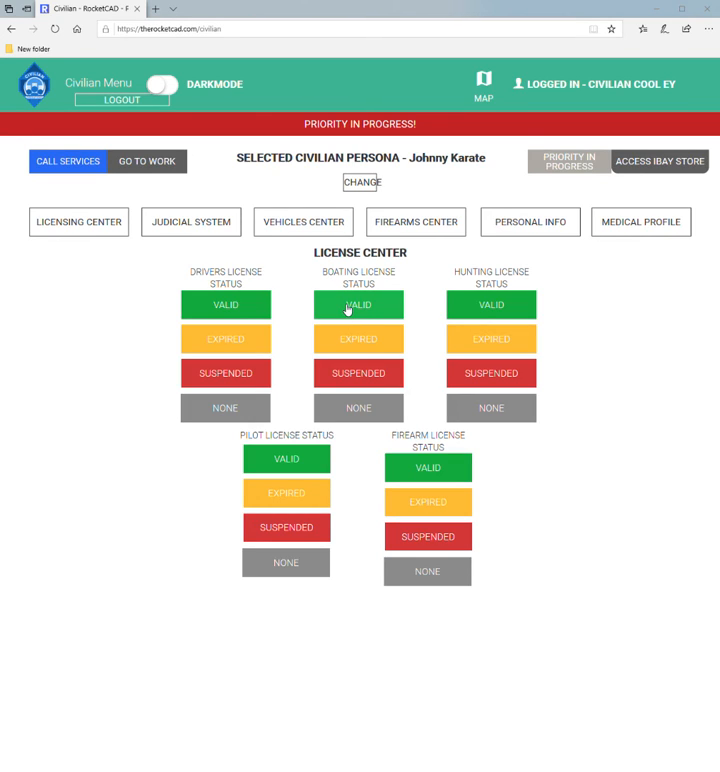
mouse_move(344, 308)
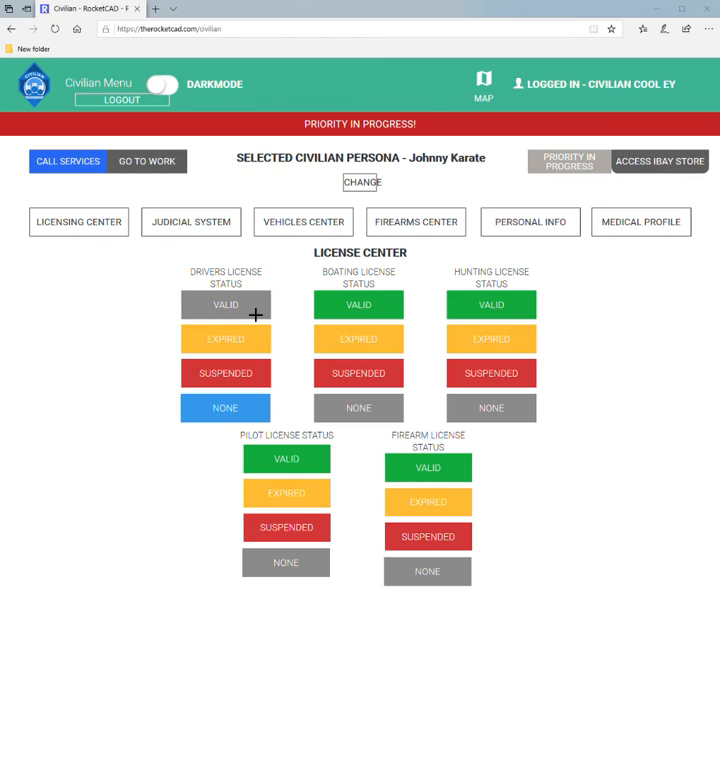
mouse_move(336, 278)
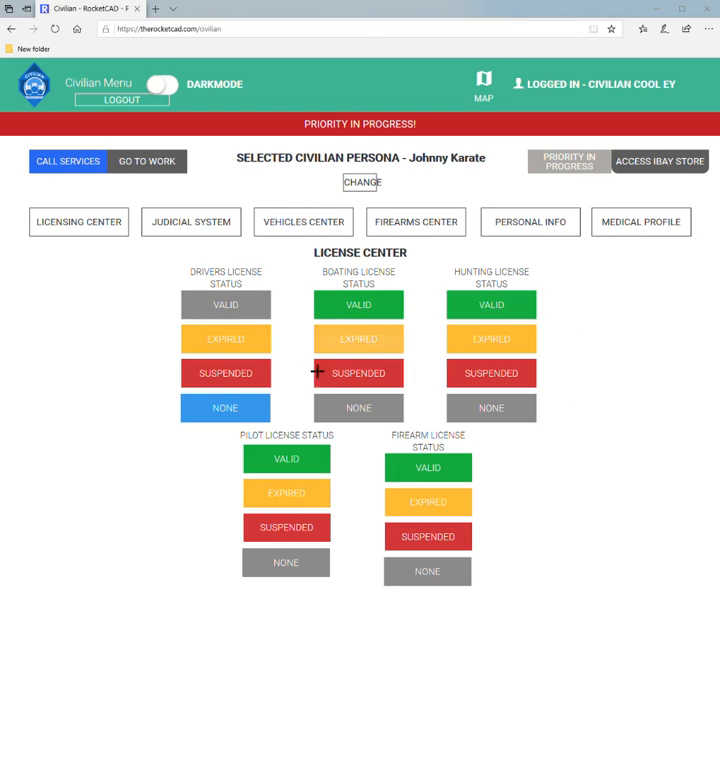
mouse_move(560, 308)
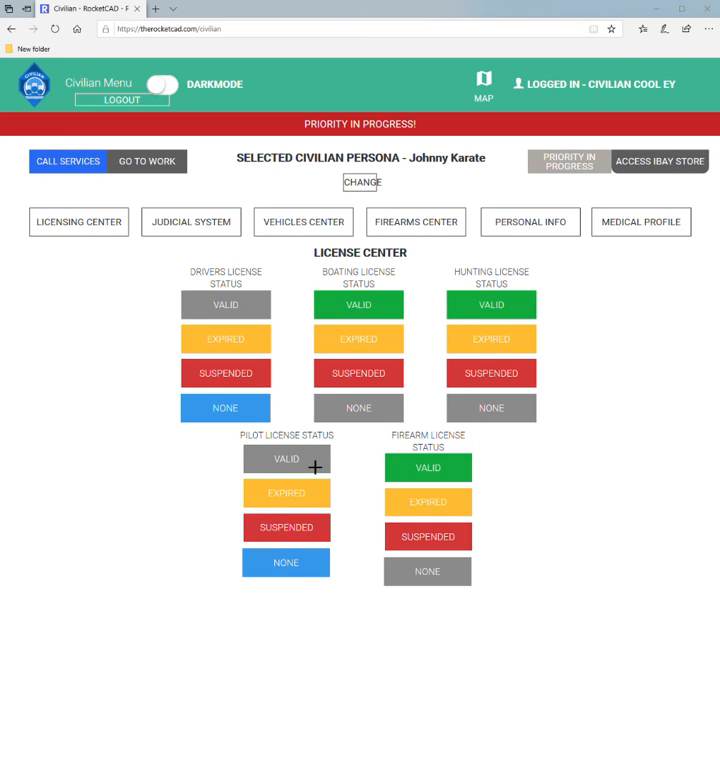
mouse_move(516, 512)
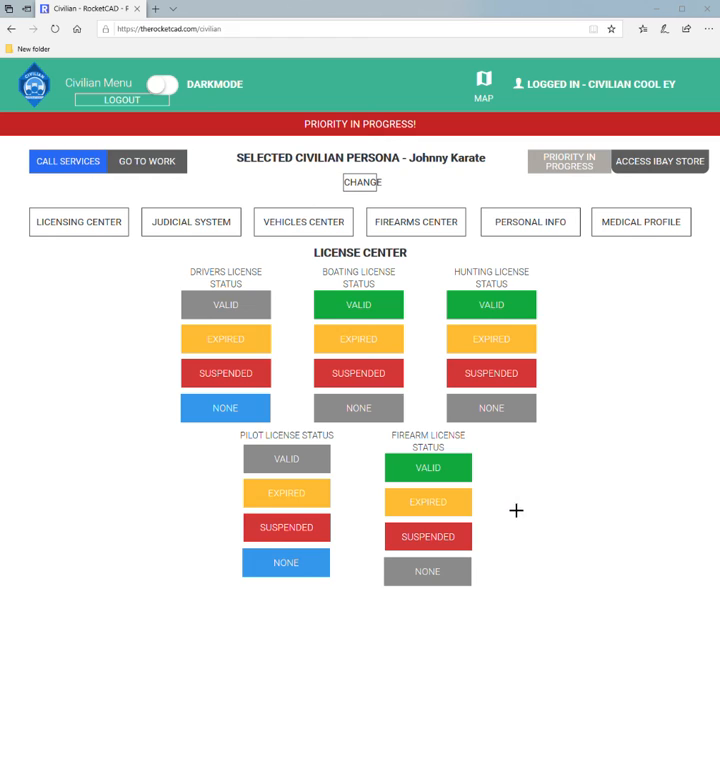
mouse_move(504, 464)
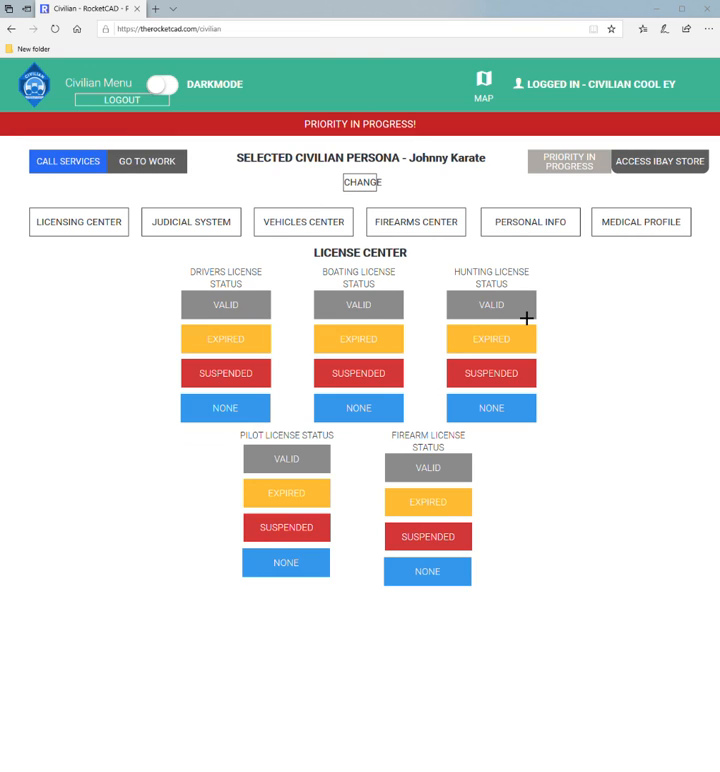
mouse_move(648, 118)
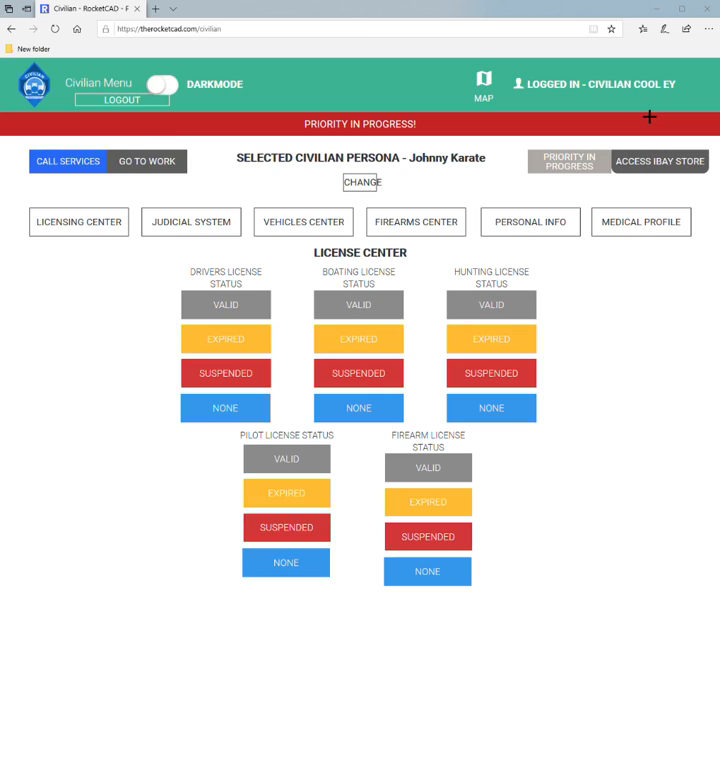